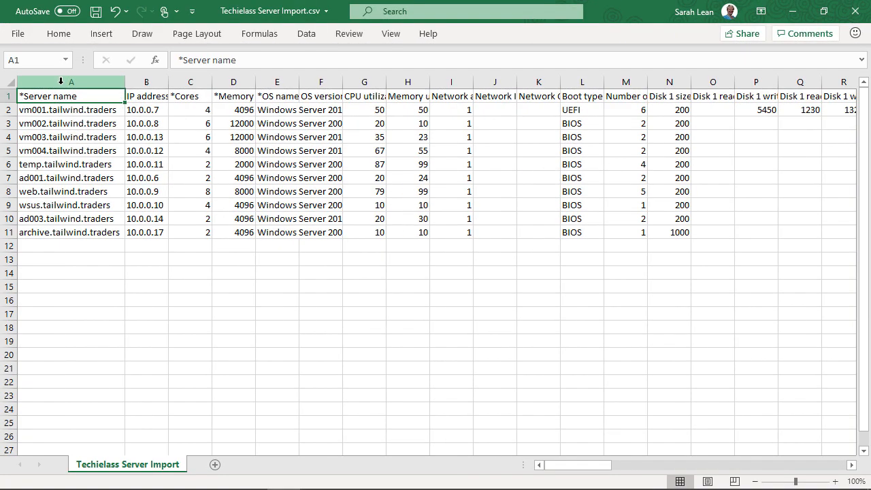
{"action": "mouse_move", "coordinate": [250, 109]}
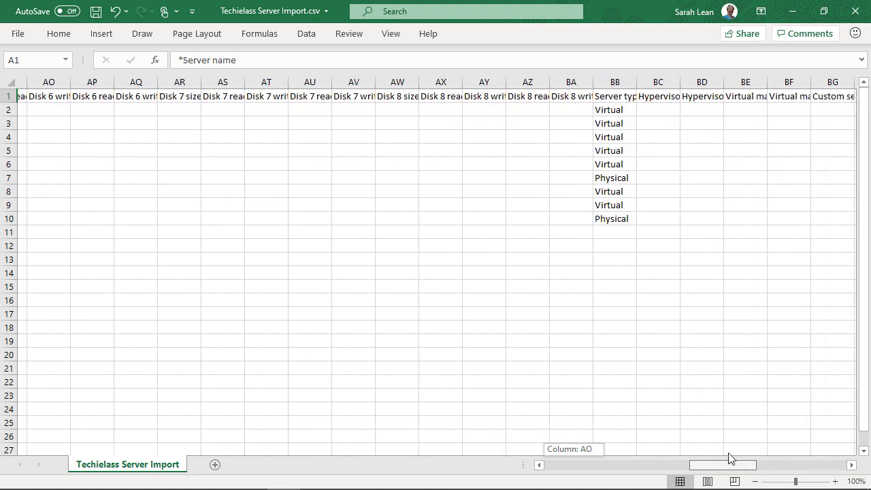
- Find Azure Migrate via the portal search and go to its Servers migration goal
{"action": "scroll", "scroll_direction": "right", "scroll_amount": 3}
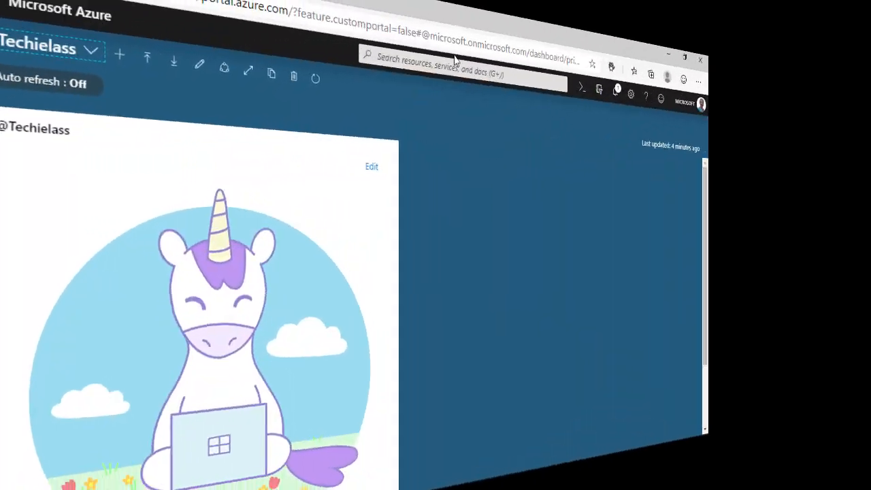
{"action": "type", "text": "azure migrate"}
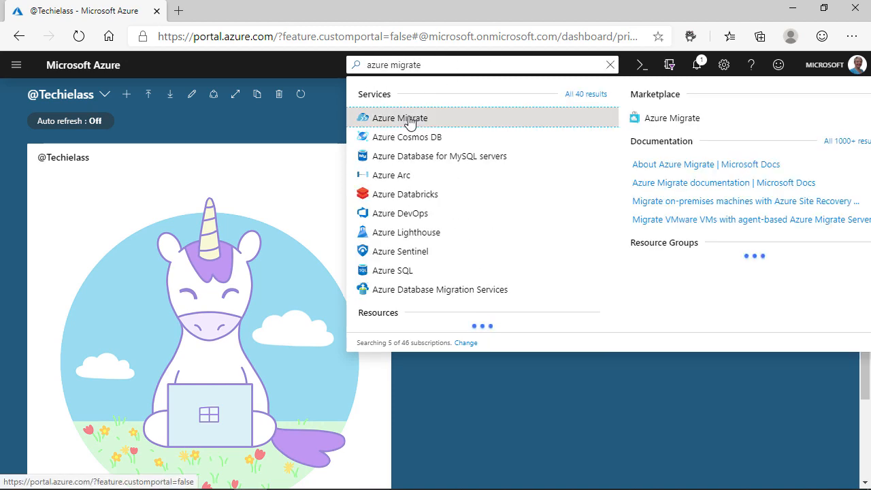
{"action": "left_click", "coordinate": [401, 117]}
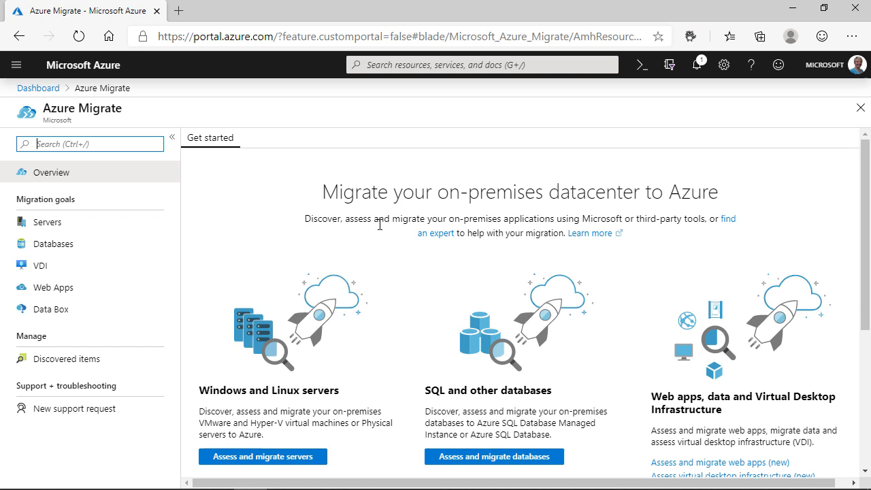
{"action": "left_click", "coordinate": [46, 222]}
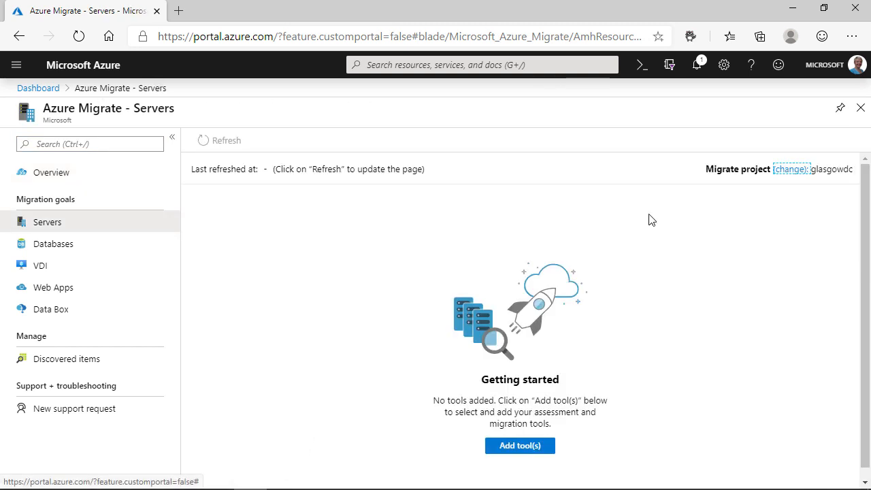
{"action": "mouse_move", "coordinate": [804, 182]}
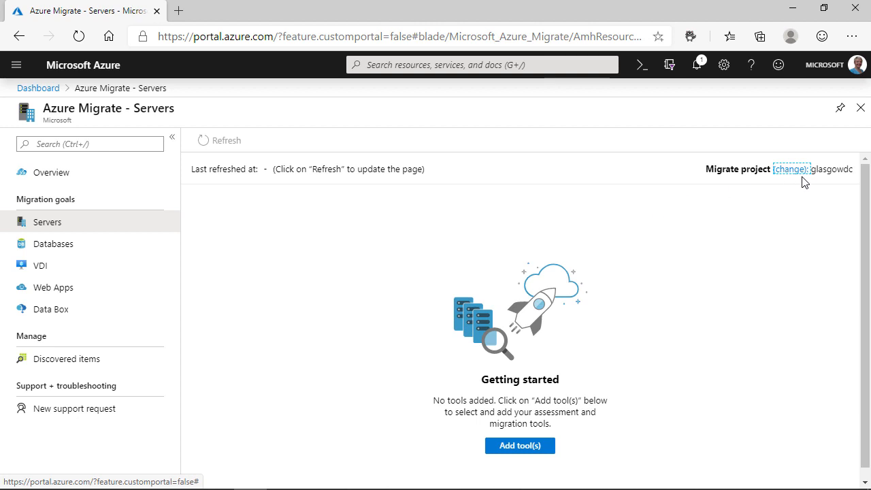
- Begin adding tools with a new migrate project named servercmdb in the United Kingdom
{"action": "left_click", "coordinate": [792, 169]}
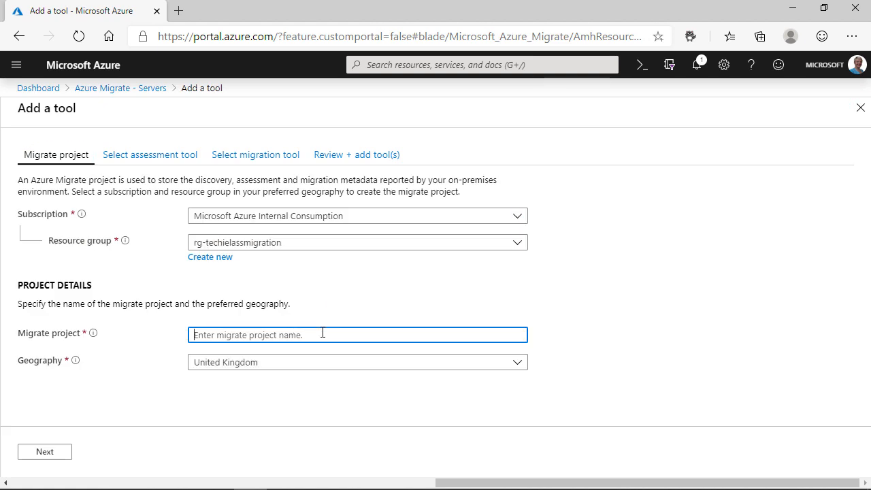
{"action": "type", "text": "servercdm"}
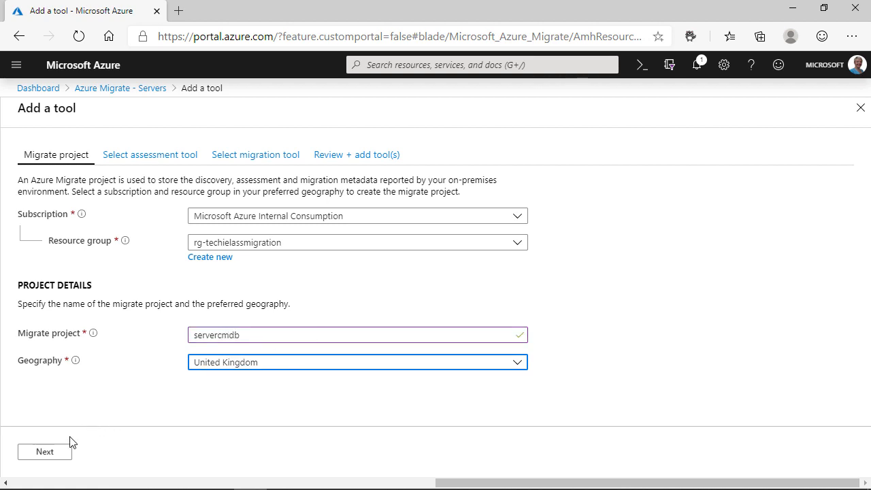
{"action": "left_click", "coordinate": [43, 452]}
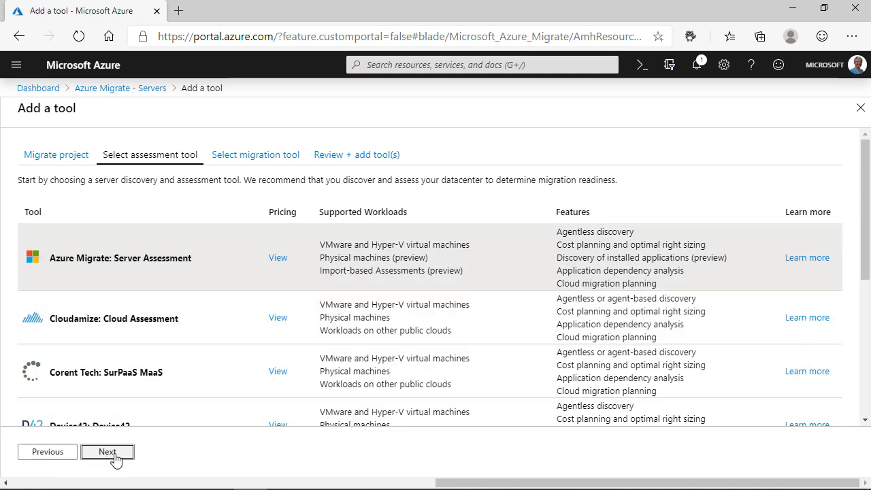
- Keep Azure Migrate: Server Assessment, skip the migration tool, and submit the deployment
{"action": "left_click", "coordinate": [106, 452]}
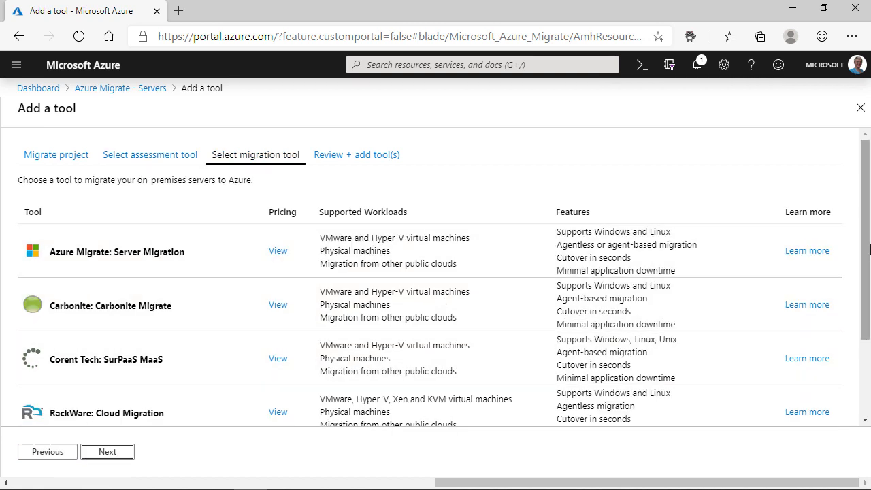
{"action": "scroll", "scroll_direction": "down", "scroll_amount": 3}
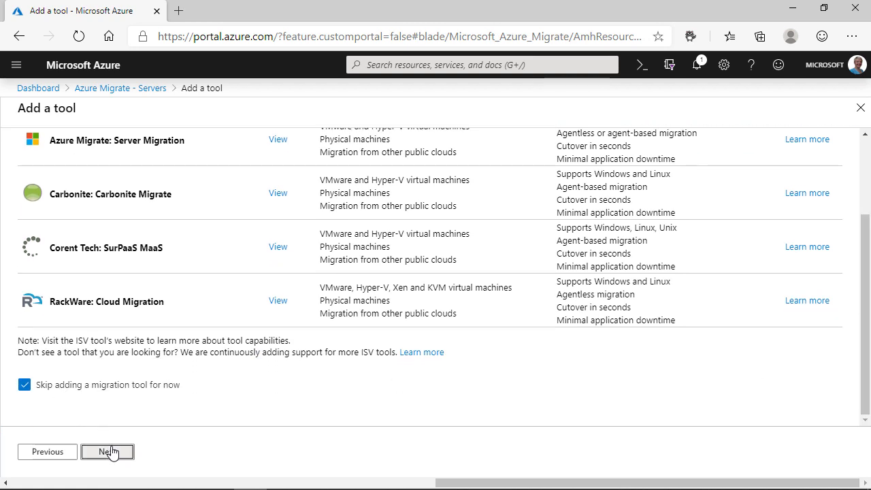
{"action": "left_click", "coordinate": [106, 452]}
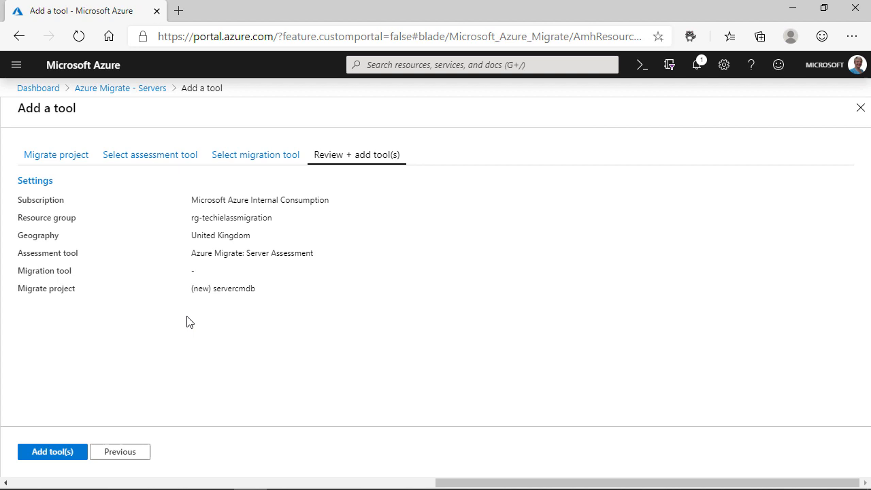
{"action": "left_click", "coordinate": [53, 452]}
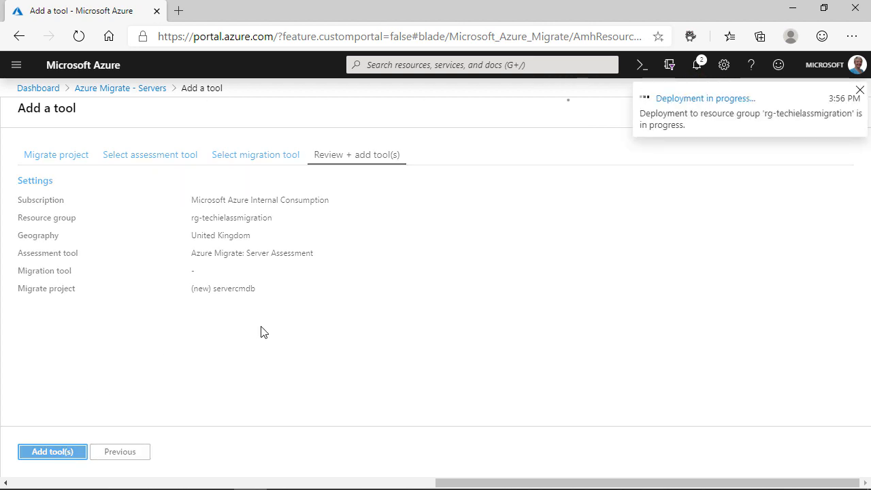
- Launch Discover under the newly added Azure Migrate: Server Assessment tool
{"action": "left_click", "coordinate": [52, 452]}
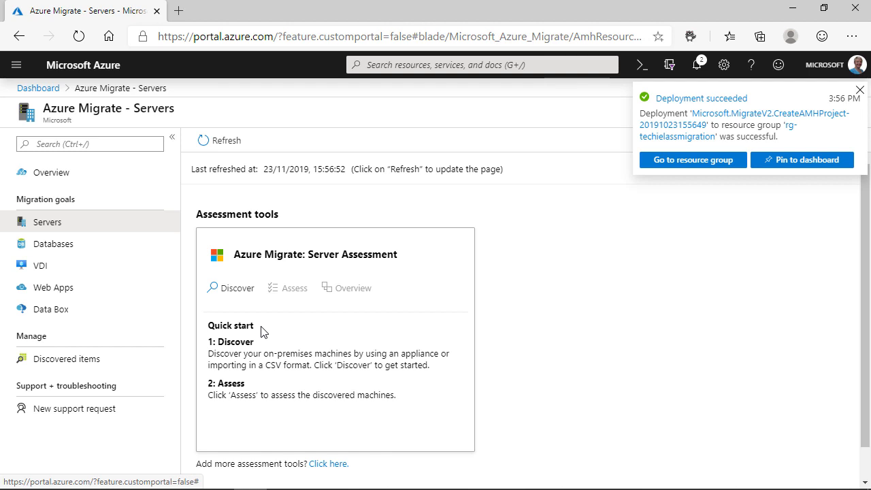
{"action": "mouse_move", "coordinate": [237, 301]}
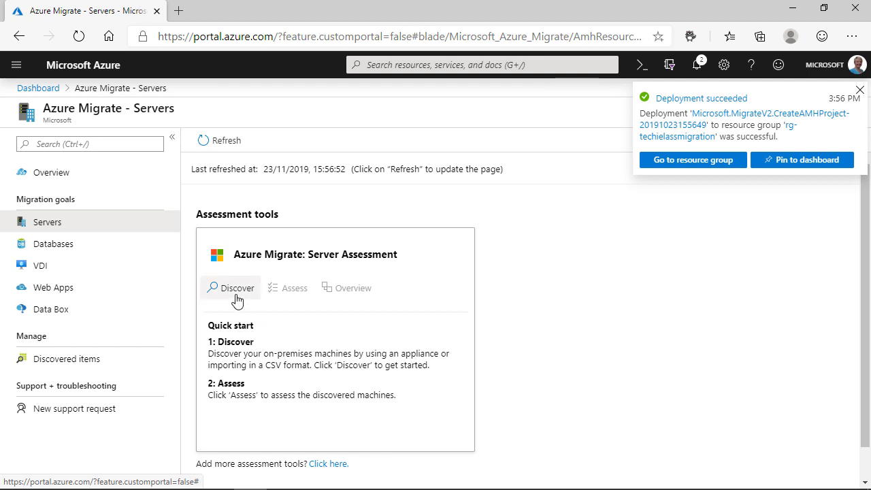
{"action": "left_click", "coordinate": [237, 288]}
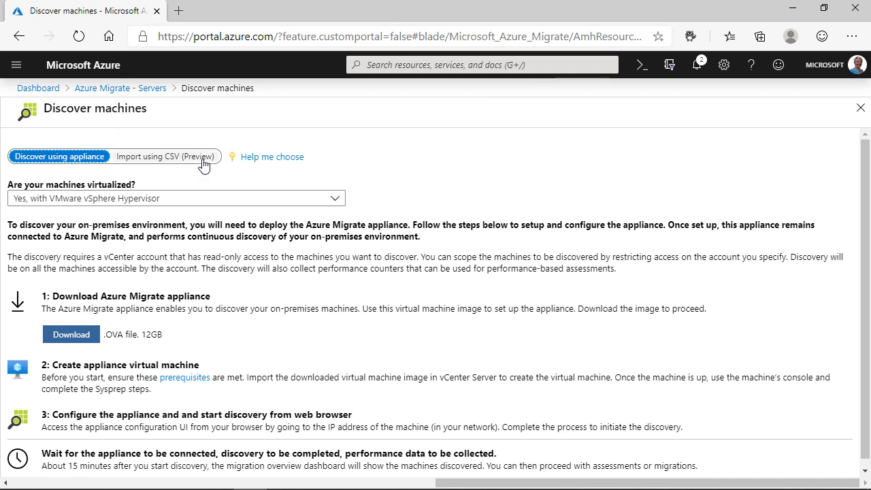
- Choose Import using CSV, select Techielass Server Import.csv and start the import
{"action": "left_click", "coordinate": [164, 155]}
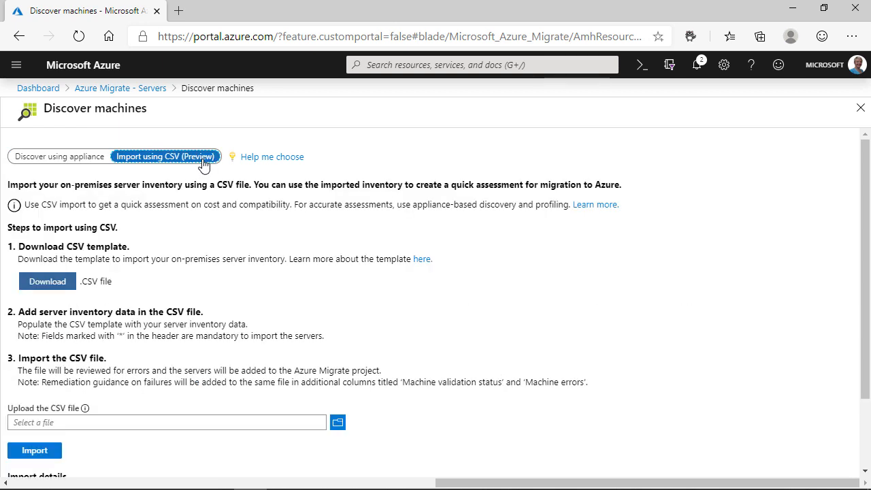
{"action": "mouse_move", "coordinate": [148, 276]}
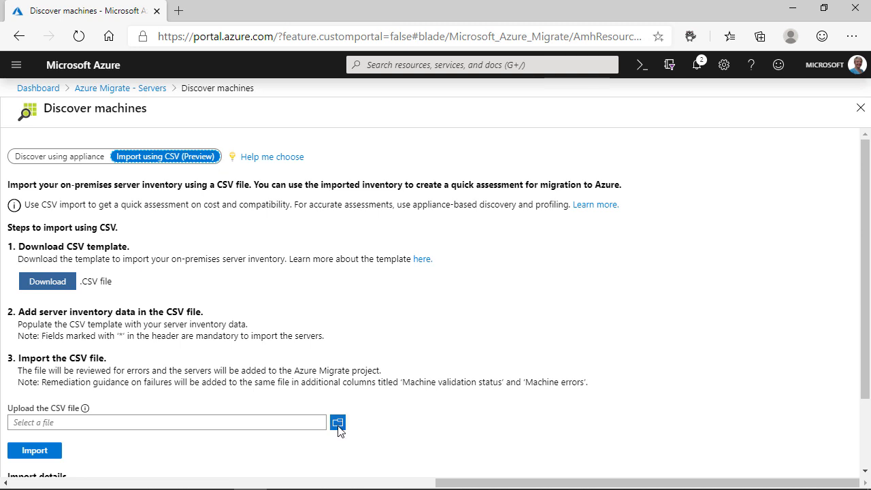
{"action": "left_click", "coordinate": [337, 422]}
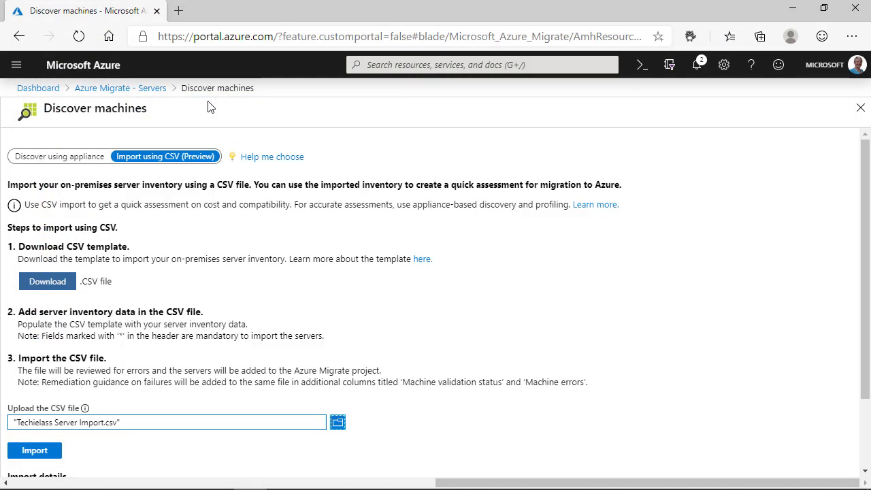
{"action": "scroll", "scroll_direction": "down", "scroll_amount": 3}
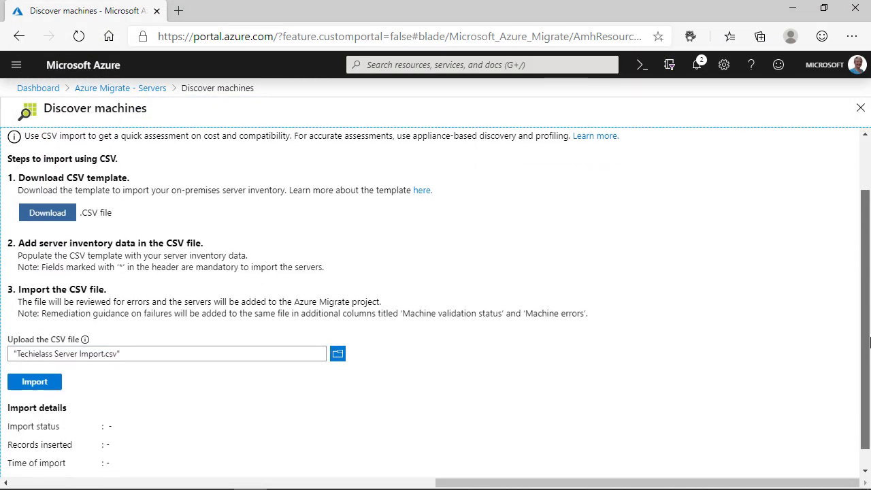
{"action": "left_click", "coordinate": [34, 381]}
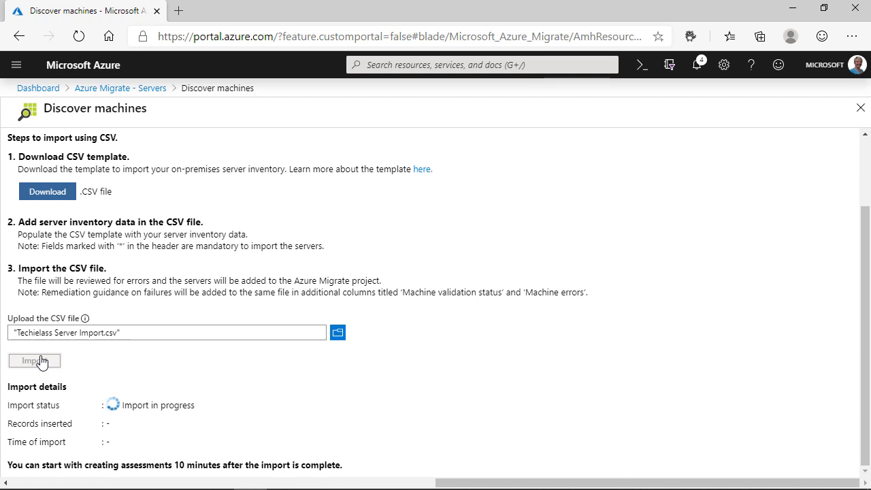
- Review the failed import status showing zero records inserted and its error details link
{"action": "left_click", "coordinate": [36, 362]}
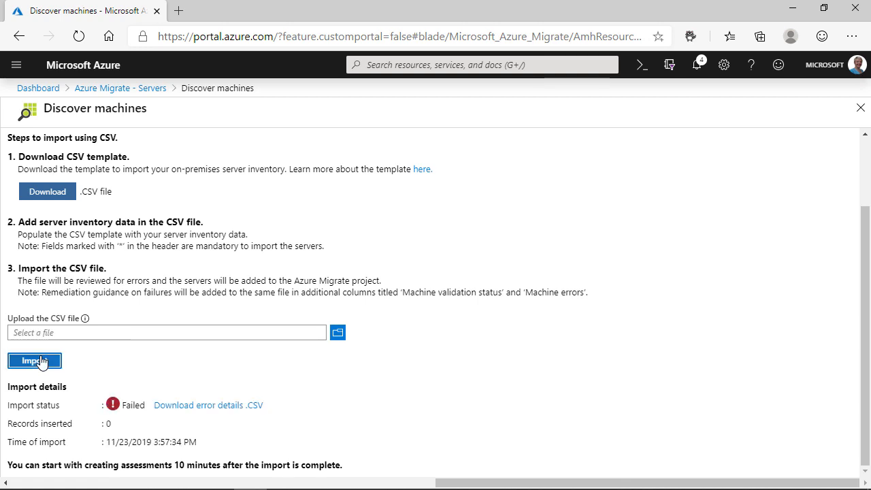
{"action": "left_click", "coordinate": [208, 406]}
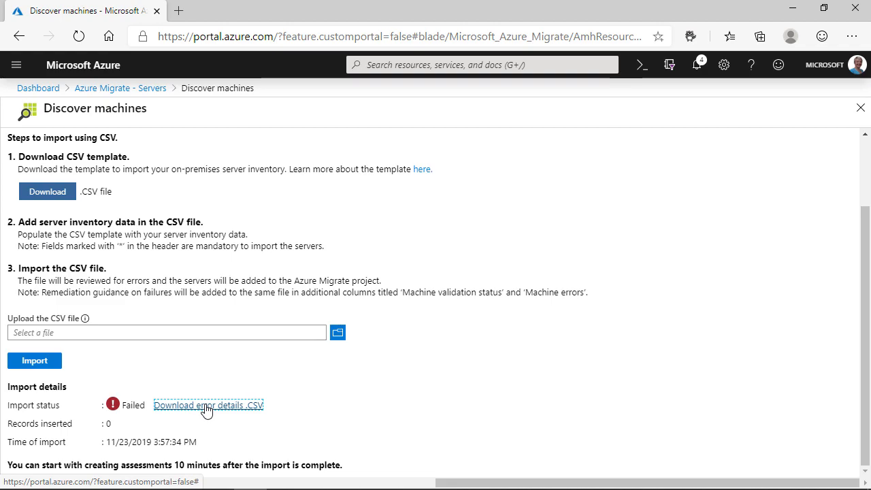
- Download Error.csv and read the Invalid status and disk-utilization error in columns CH and CI
{"action": "left_click", "coordinate": [213, 406]}
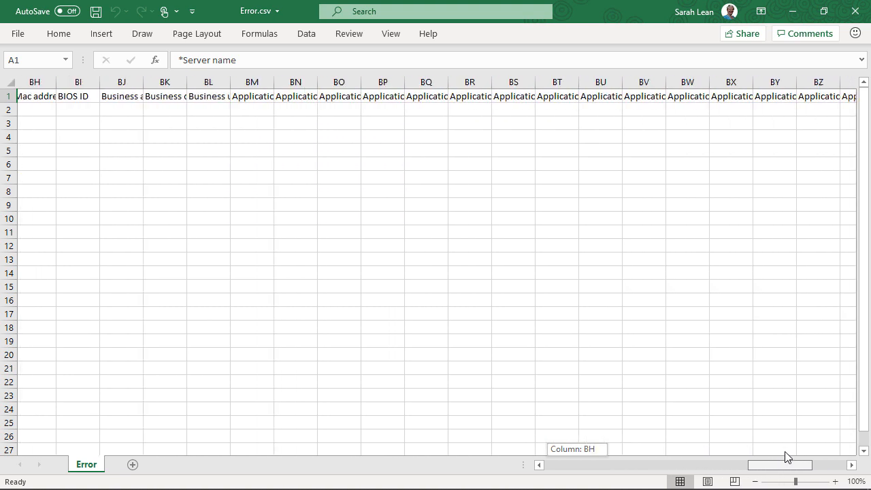
{"action": "scroll", "scroll_direction": "right", "scroll_amount": 3}
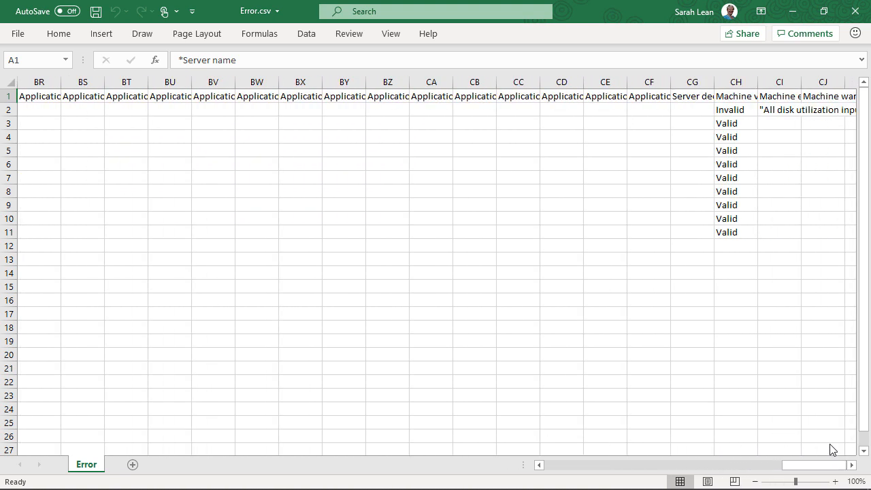
{"action": "left_click", "coordinate": [735, 109]}
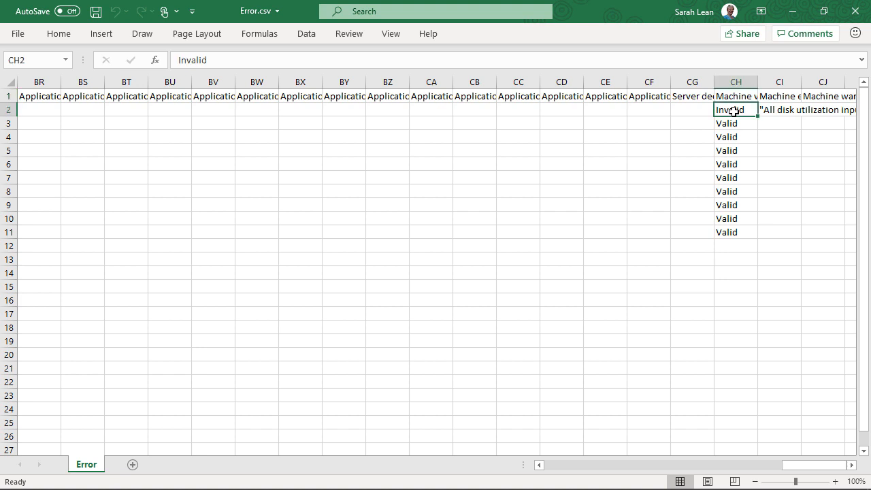
{"action": "left_click", "coordinate": [781, 109]}
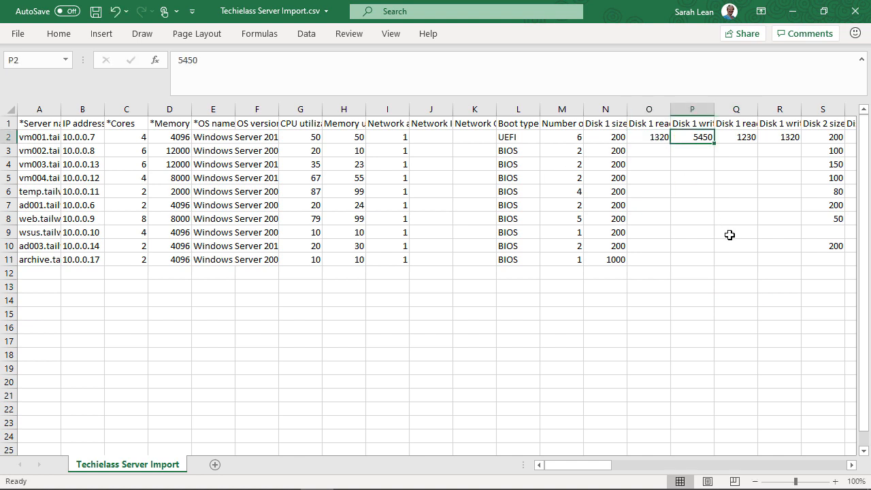
- Close the Techielass Server Import.csv workbook and return to the Discover machines page
{"action": "left_click", "coordinate": [735, 136]}
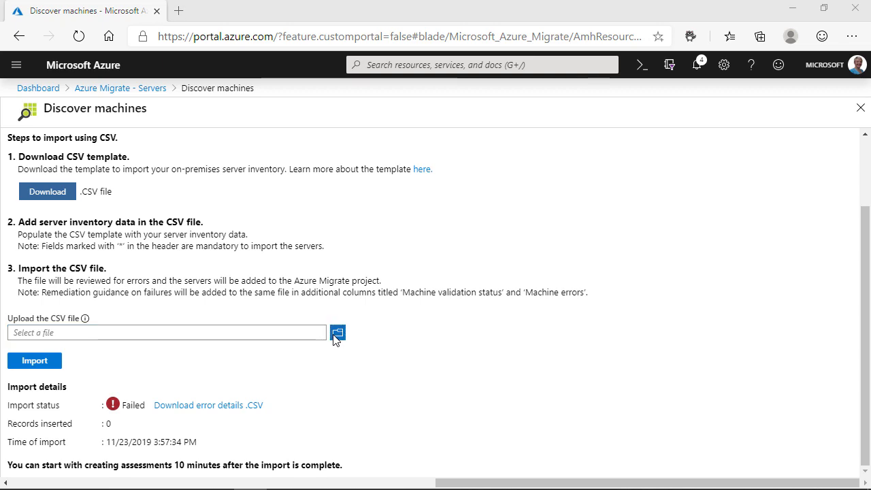
- Re-import Techielass Server Import.csv and return to the Azure Migrate Servers overview
{"action": "left_click", "coordinate": [332, 332]}
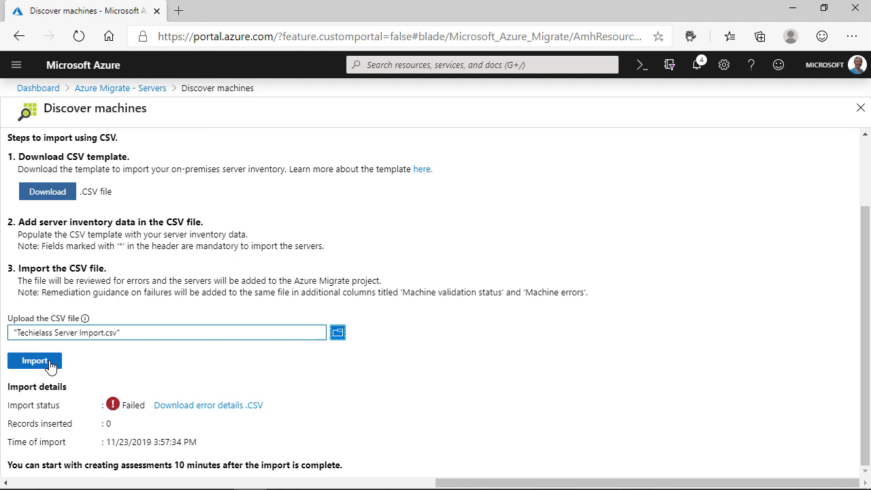
{"action": "left_click", "coordinate": [34, 362]}
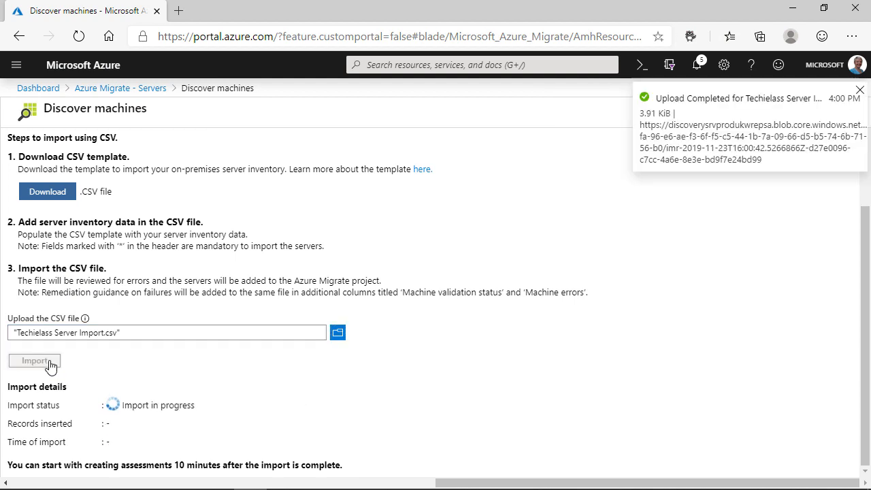
{"action": "left_click", "coordinate": [838, 90]}
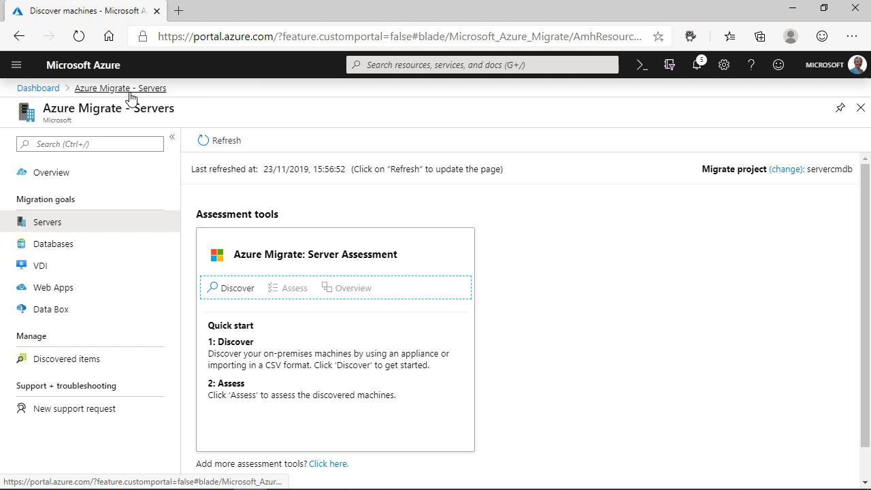
- Refresh the tools and open the Discovered servers count of 10
{"action": "left_click", "coordinate": [219, 140]}
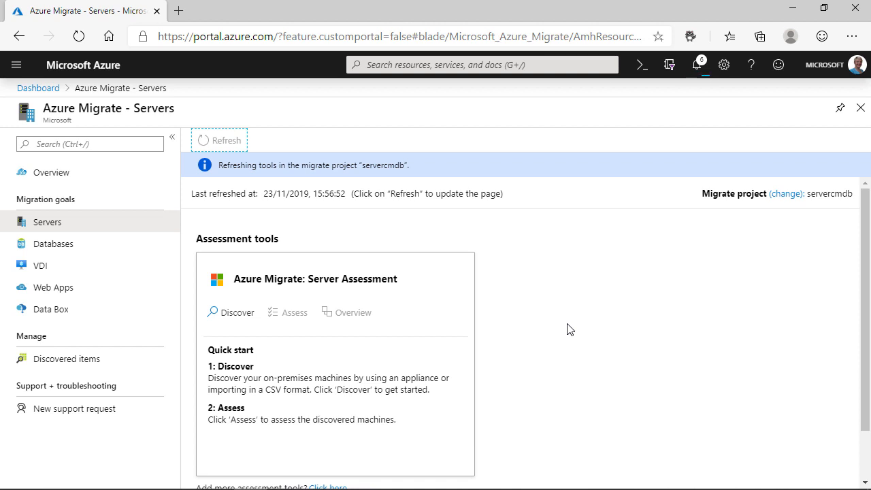
{"action": "left_click", "coordinate": [219, 139]}
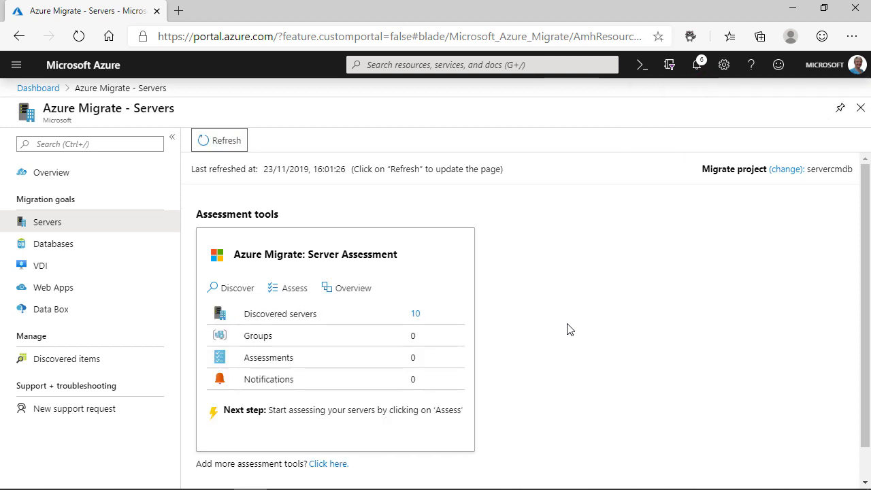
{"action": "mouse_move", "coordinate": [403, 321]}
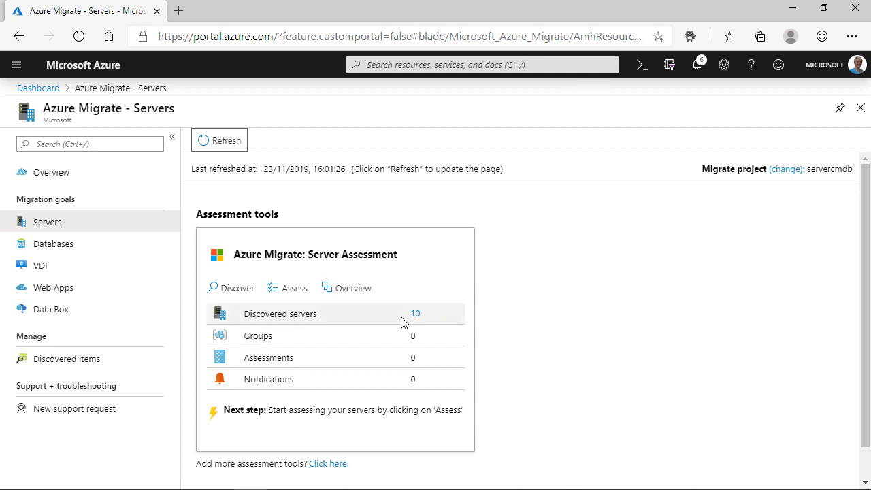
{"action": "left_click", "coordinate": [281, 313]}
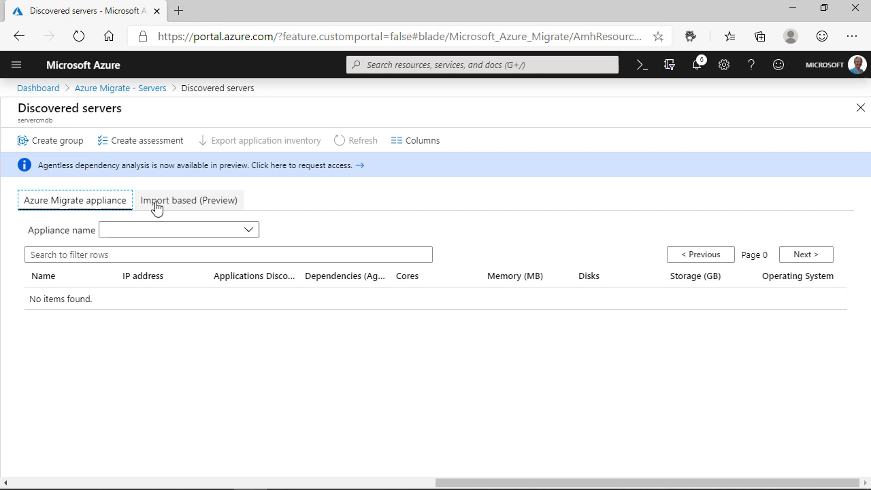
- Show the Import based (Preview) list of the ten tailwind.traders machines with their specs
{"action": "left_click", "coordinate": [188, 200]}
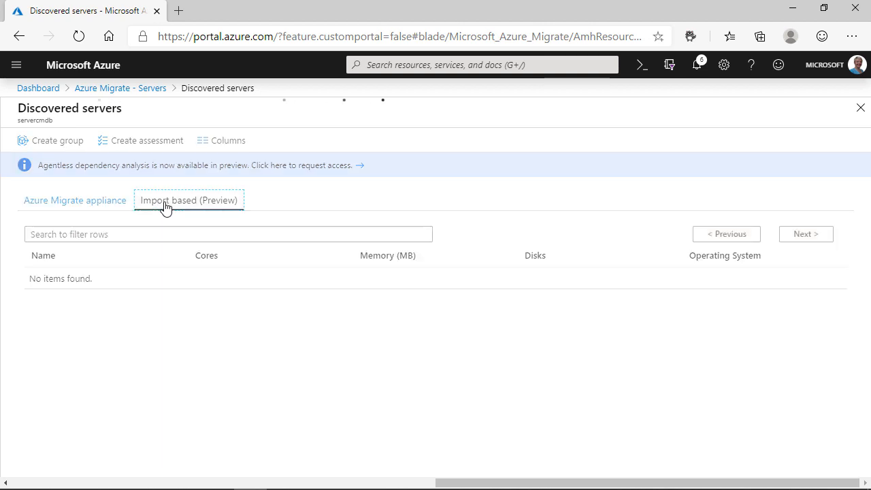
{"action": "left_click", "coordinate": [188, 200]}
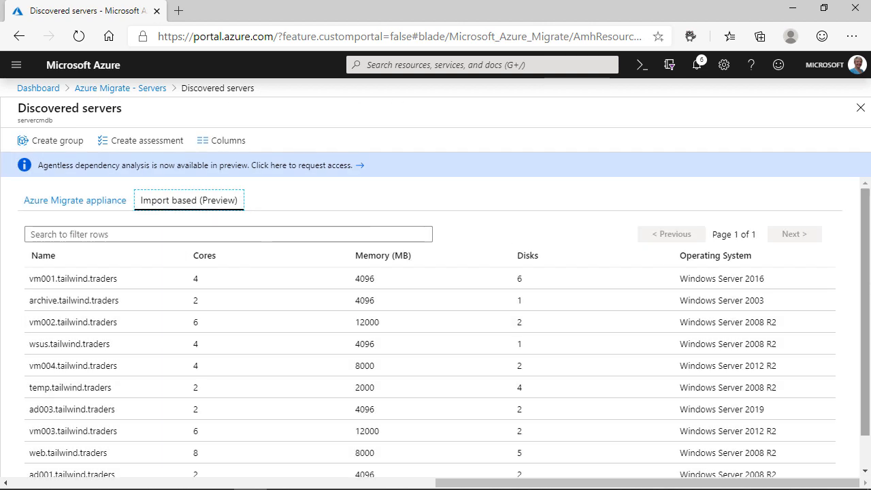
{"action": "scroll", "scroll_direction": "down", "scroll_amount": 3}
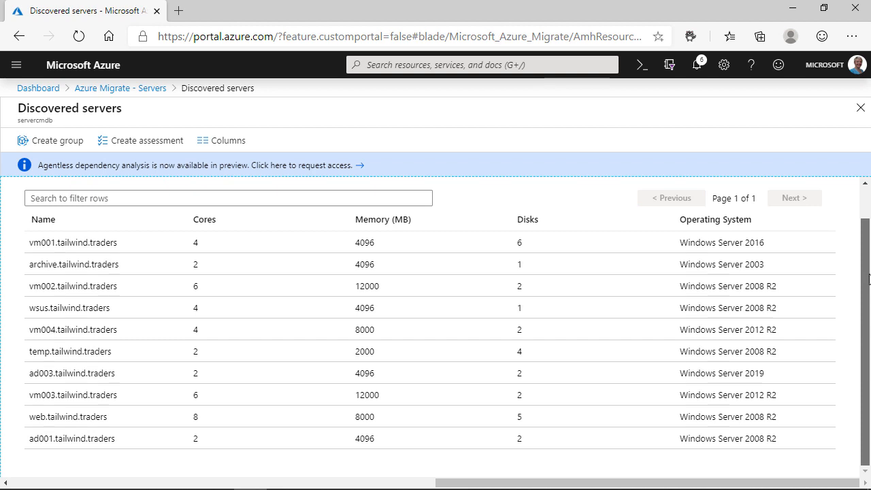
{"action": "left_click", "coordinate": [147, 140]}
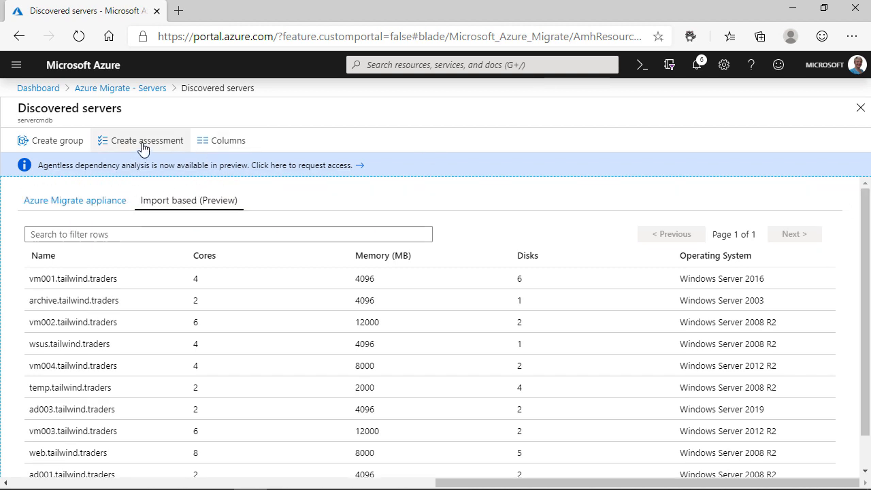
- Create an assessment using Imported machines as discovery source, named DC001
{"action": "left_click", "coordinate": [141, 140]}
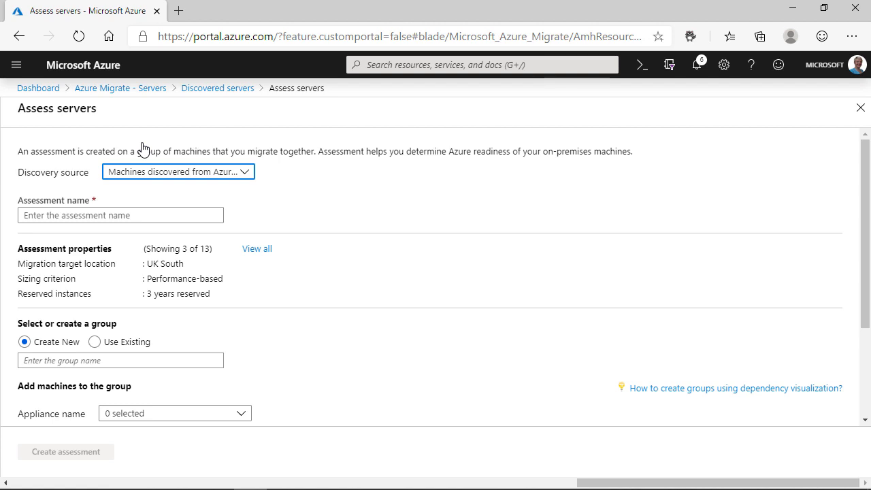
{"action": "left_click", "coordinate": [177, 172]}
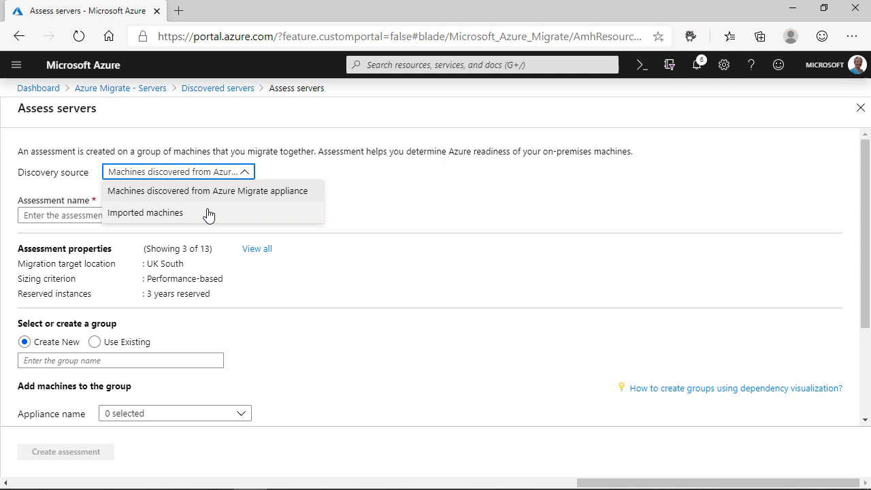
{"action": "left_click", "coordinate": [144, 212]}
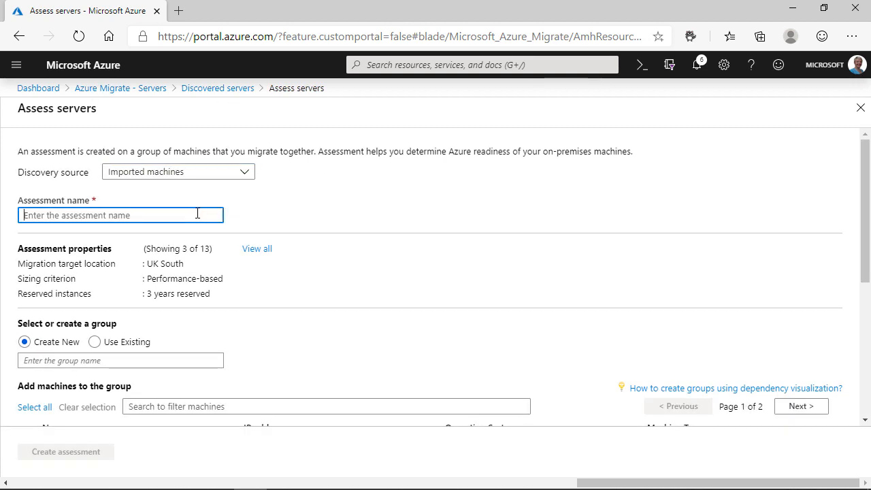
{"action": "type", "text": "DC001"}
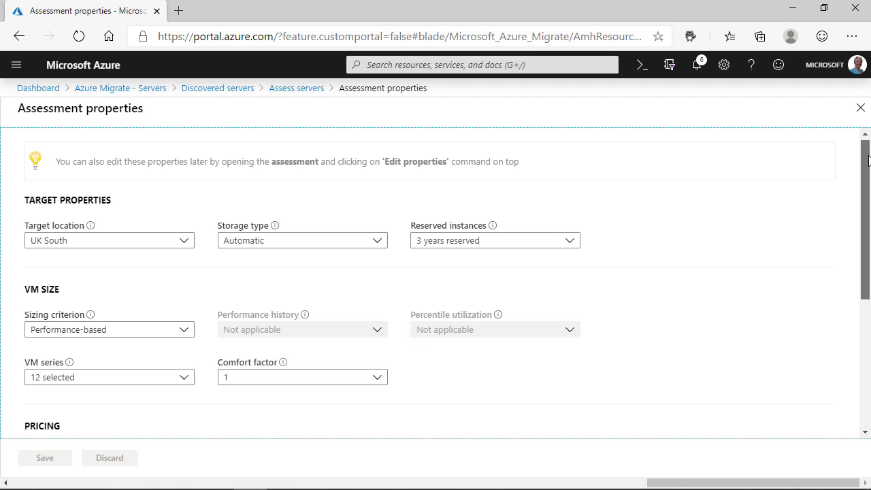
- Set the assessment currency to British Pound (£) and save the properties
{"action": "scroll", "scroll_direction": "down", "scroll_amount": 3}
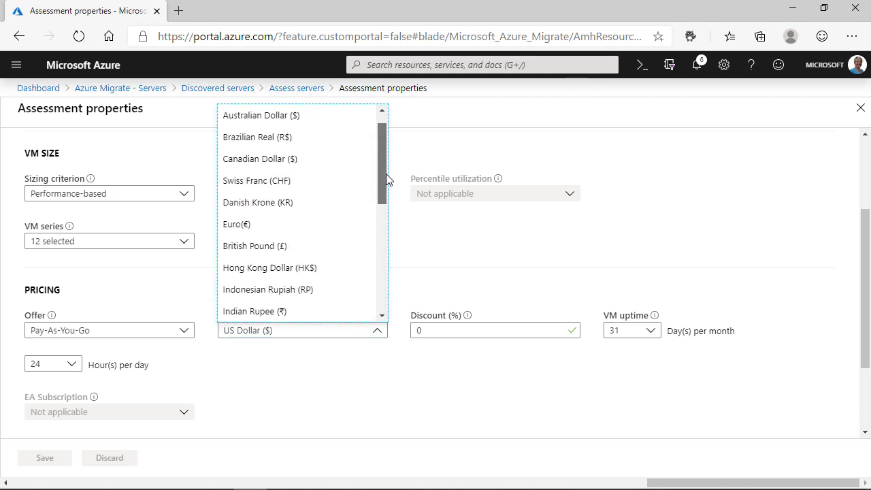
{"action": "scroll", "scroll_direction": "up", "scroll_amount": 3}
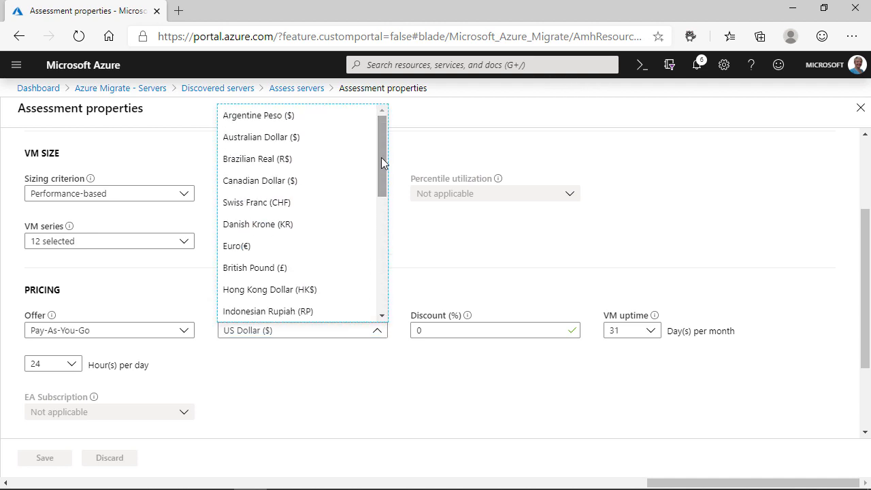
{"action": "left_click", "coordinate": [254, 267]}
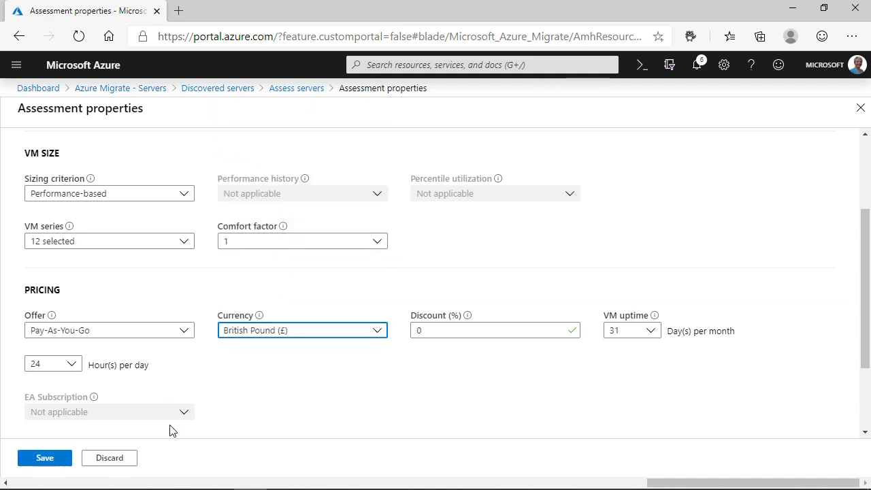
{"action": "left_click", "coordinate": [42, 457]}
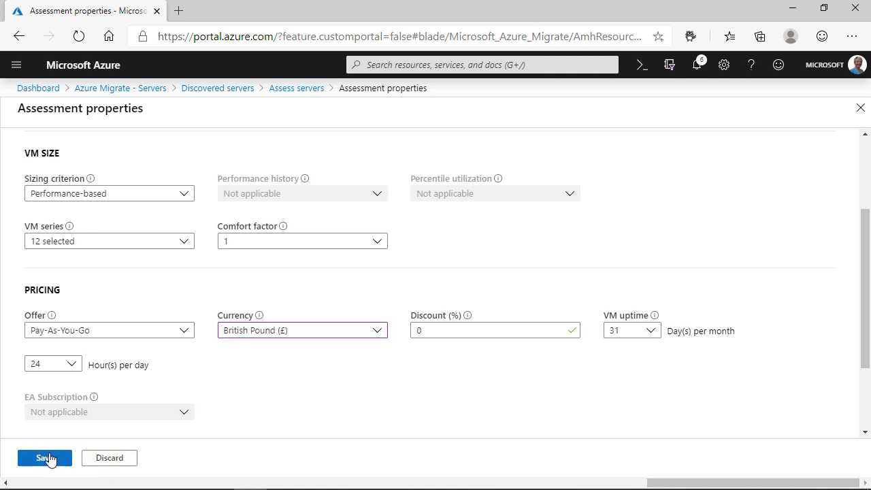
{"action": "left_click", "coordinate": [43, 457]}
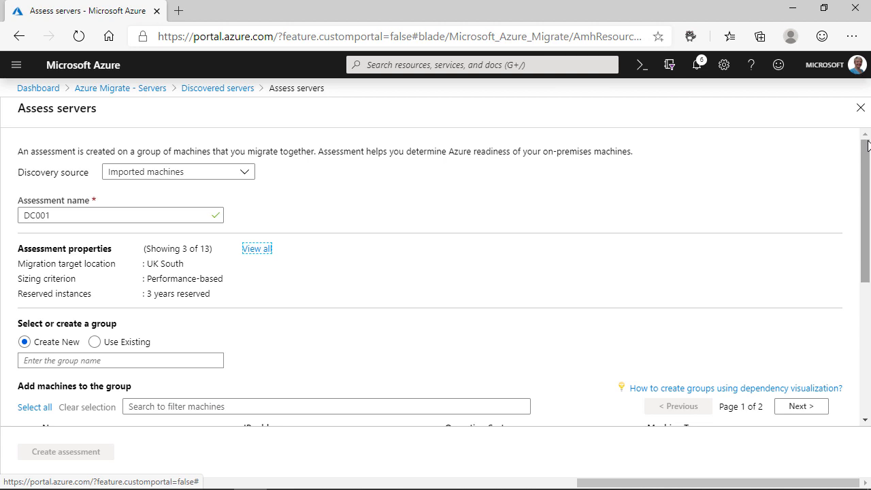
- Create a new group named AllServers and create the DC001 assessment with it
{"action": "scroll", "scroll_direction": "down", "scroll_amount": 3}
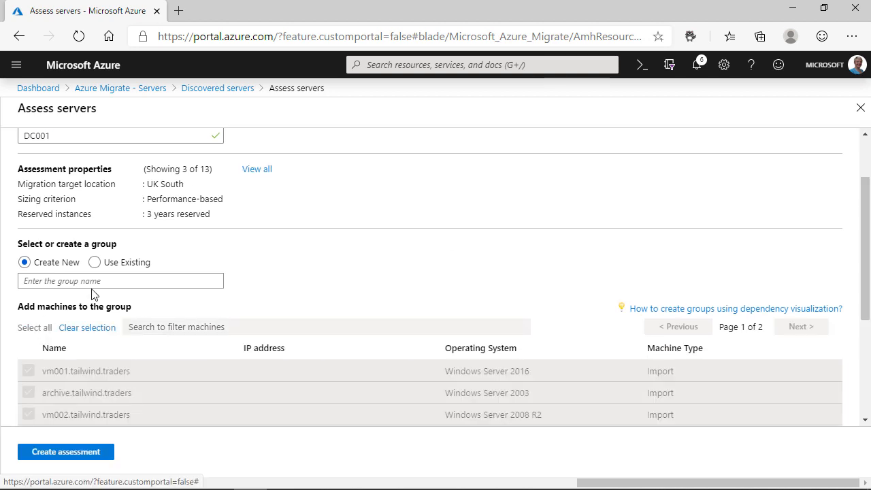
{"action": "left_click", "coordinate": [120, 280]}
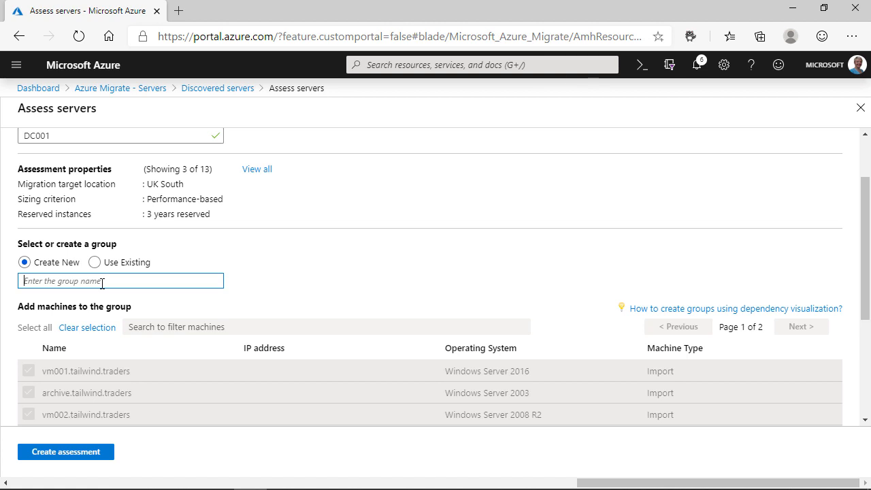
{"action": "type", "text": "All"}
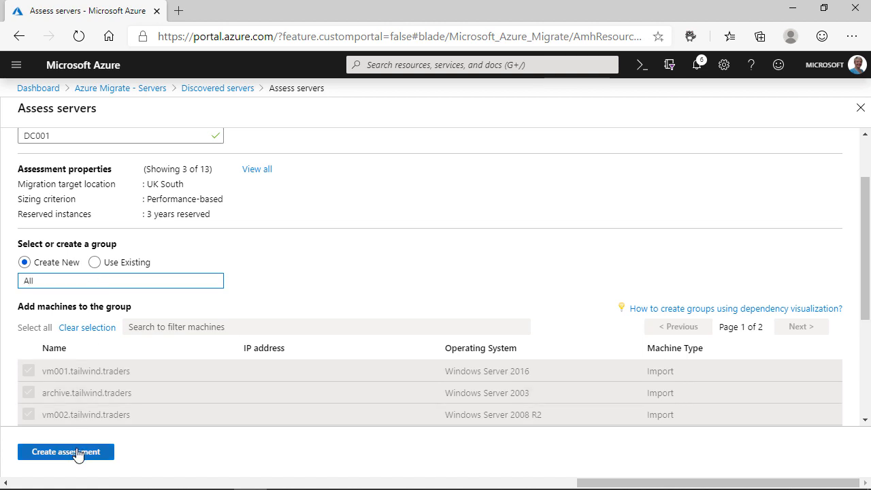
{"action": "left_click", "coordinate": [65, 452]}
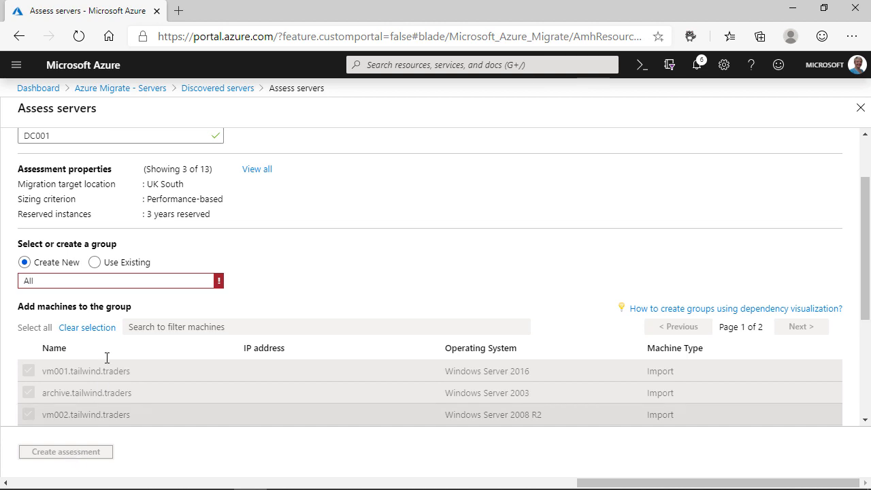
{"action": "left_click", "coordinate": [122, 280]}
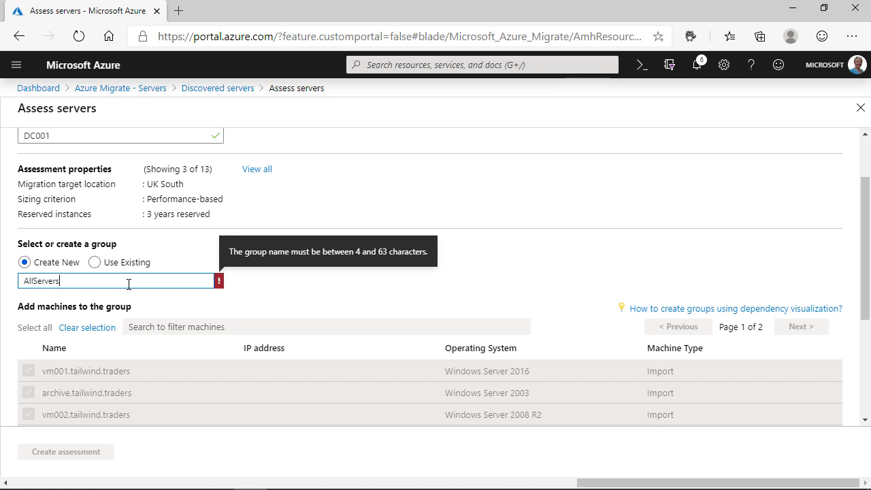
{"action": "left_click", "coordinate": [266, 305]}
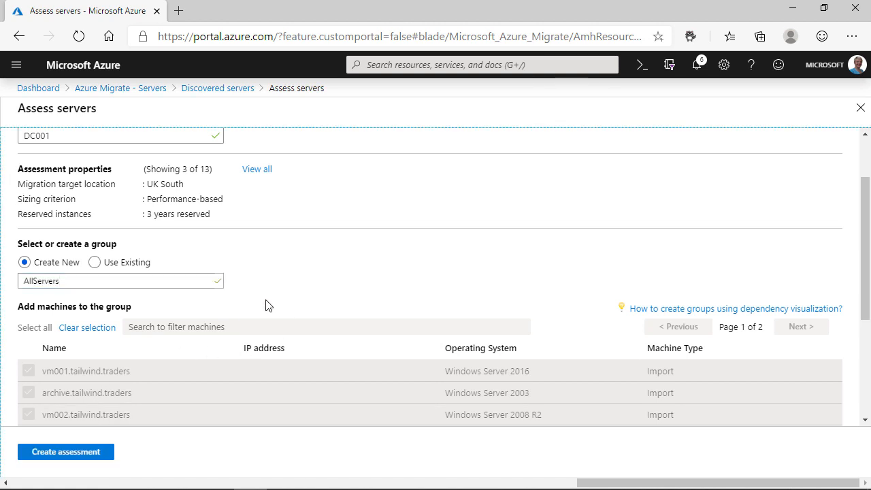
{"action": "left_click", "coordinate": [66, 452]}
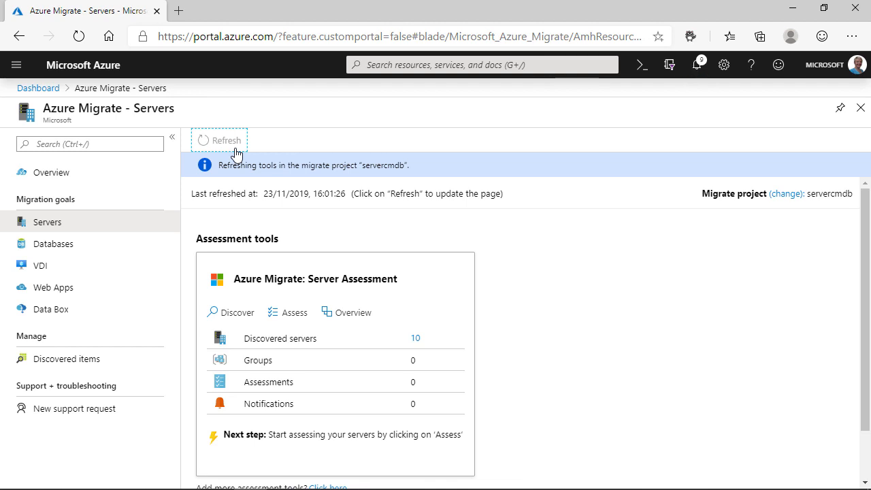
- Refresh the project tools and open the finished DC001 assessment from the assessments list
{"action": "left_click", "coordinate": [220, 140]}
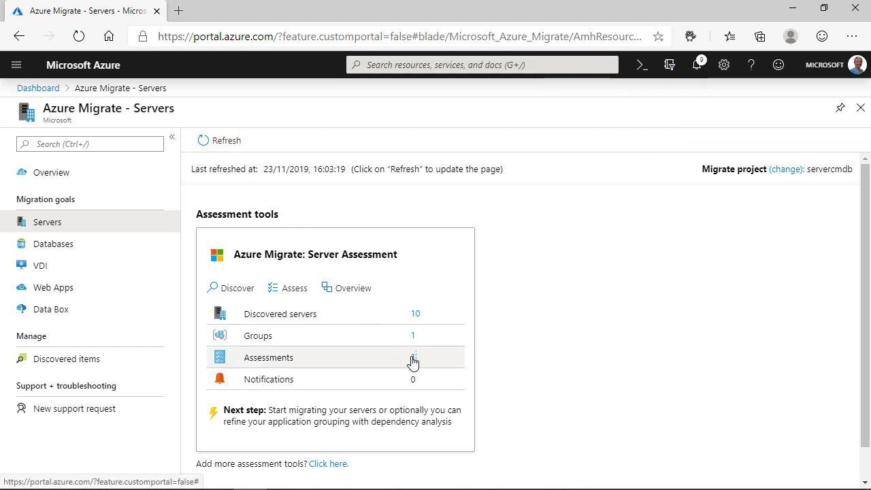
{"action": "left_click", "coordinate": [268, 356]}
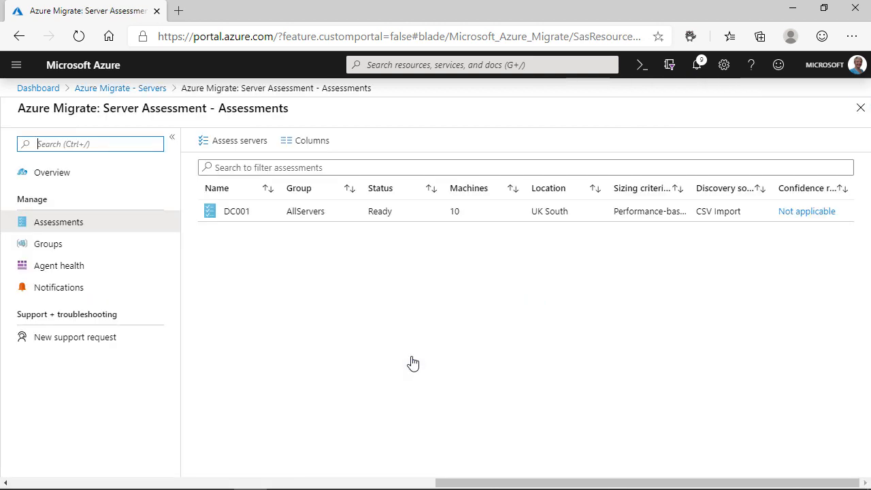
{"action": "left_click", "coordinate": [237, 211]}
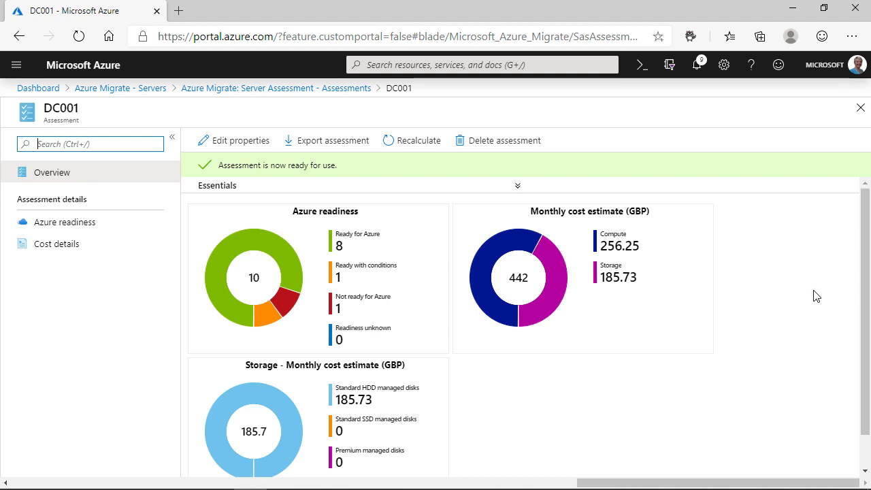
{"action": "mouse_move", "coordinate": [512, 331]}
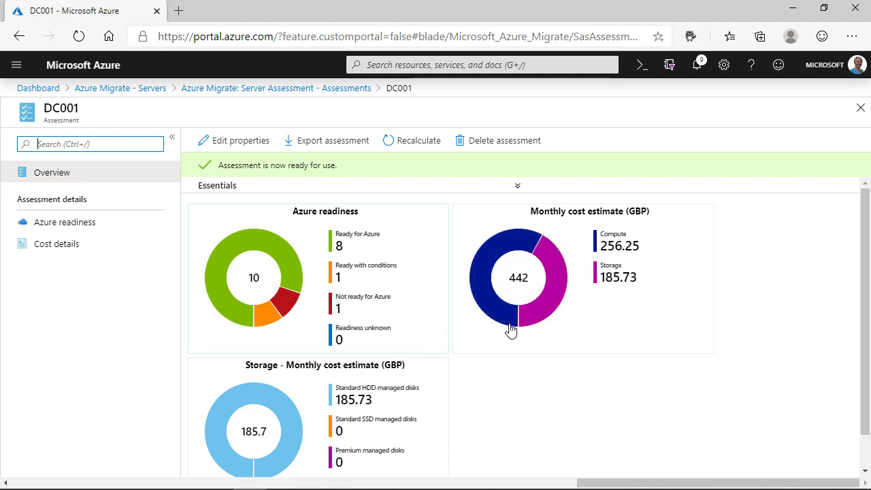
{"action": "mouse_move", "coordinate": [421, 443]}
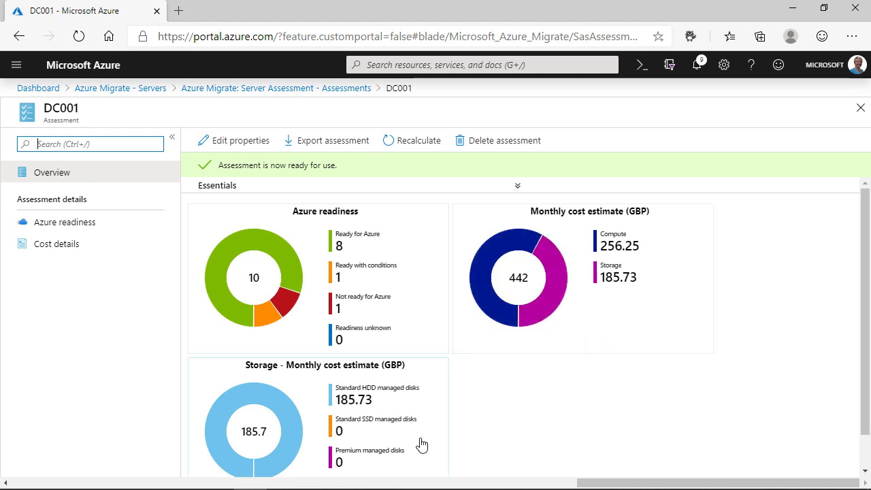
{"action": "mouse_move", "coordinate": [395, 285]}
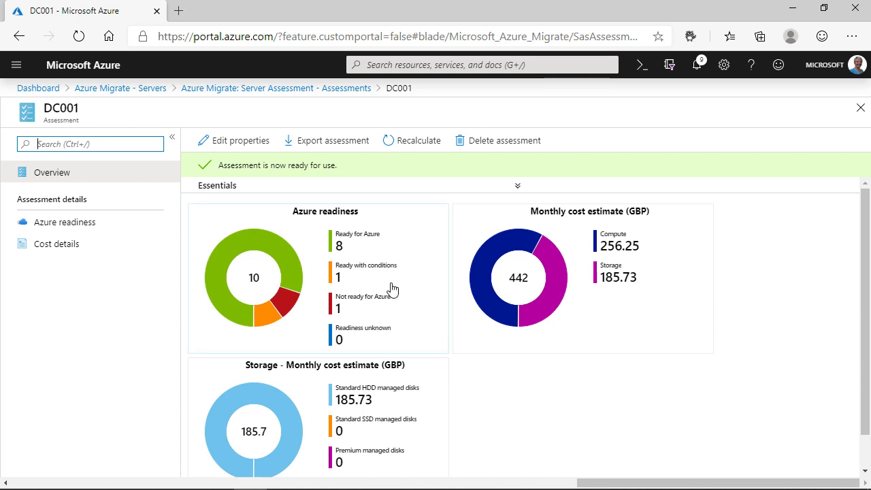
- Show DC001's Azure readiness details down to the per-machine readiness table
{"action": "left_click", "coordinate": [68, 222]}
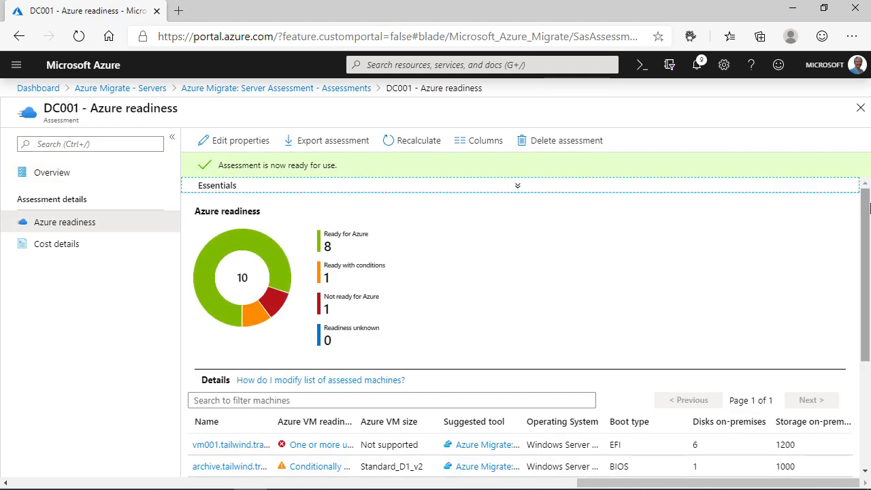
{"action": "scroll", "scroll_direction": "down", "scroll_amount": 3}
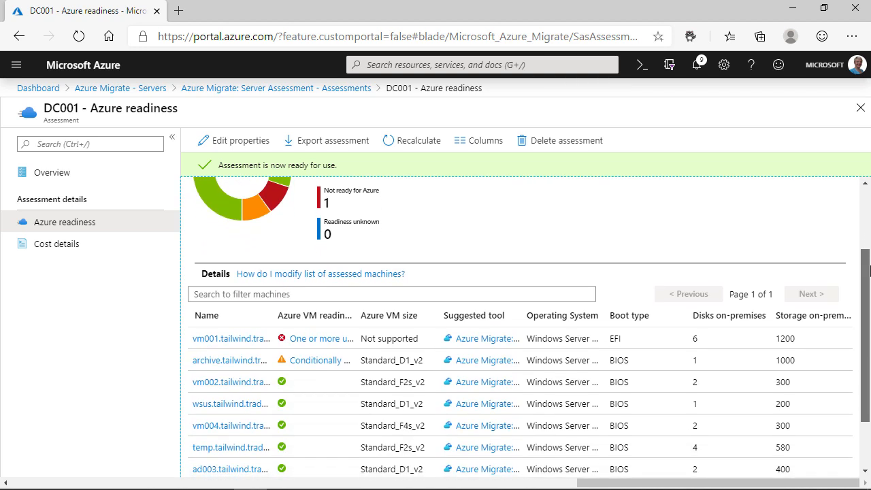
{"action": "scroll", "scroll_direction": "down", "scroll_amount": 3}
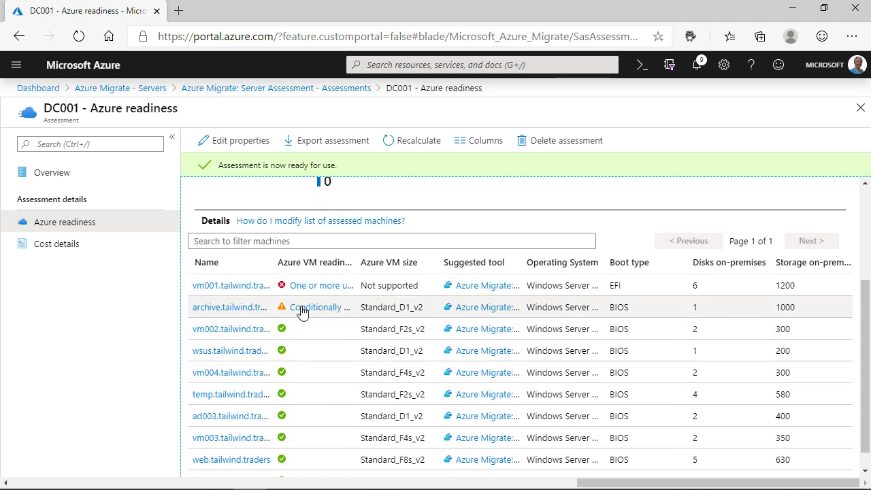
{"action": "mouse_move", "coordinate": [374, 270]}
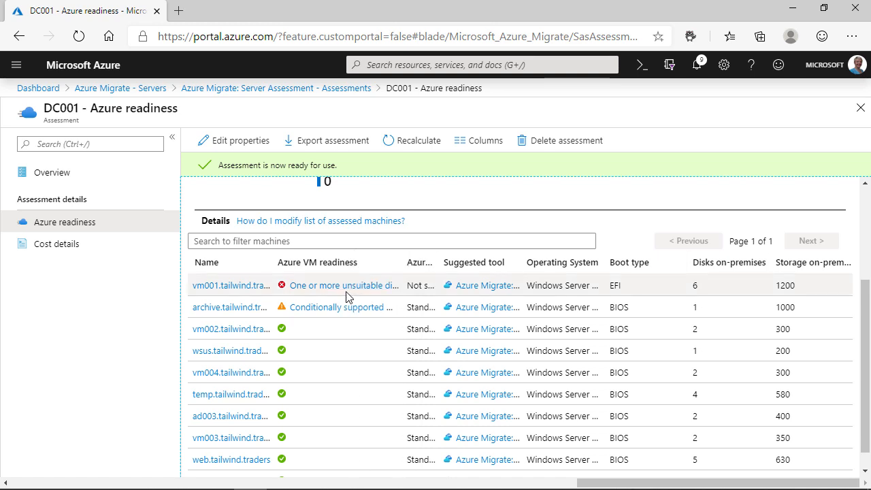
{"action": "mouse_move", "coordinate": [351, 291]}
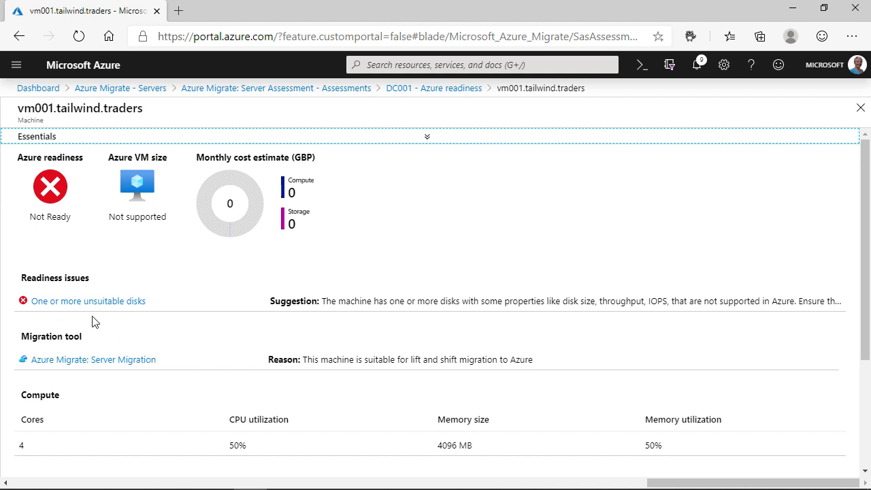
{"action": "mouse_move", "coordinate": [523, 321]}
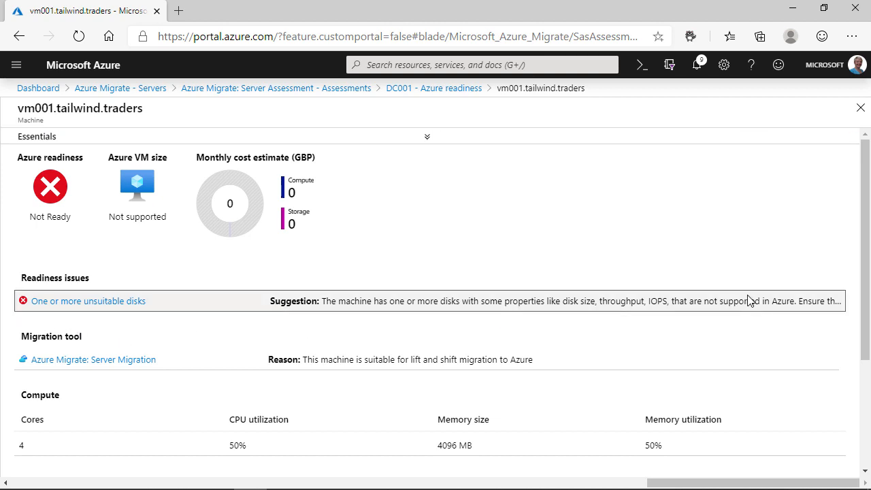
{"action": "scroll", "scroll_direction": "down", "scroll_amount": 3}
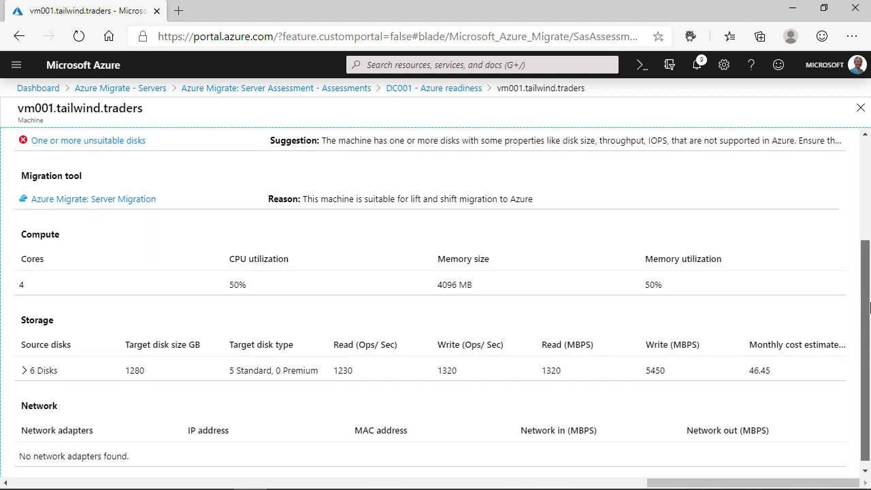
{"action": "scroll", "scroll_direction": "down", "scroll_amount": 3}
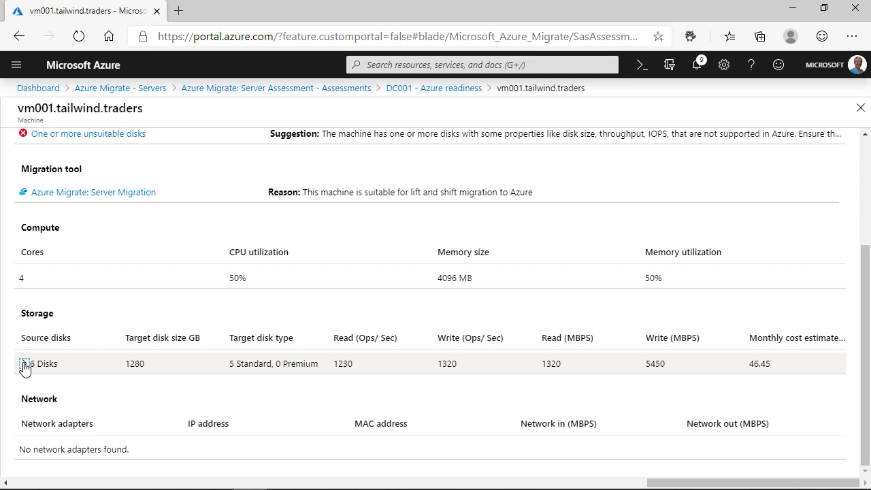
{"action": "left_click", "coordinate": [23, 365]}
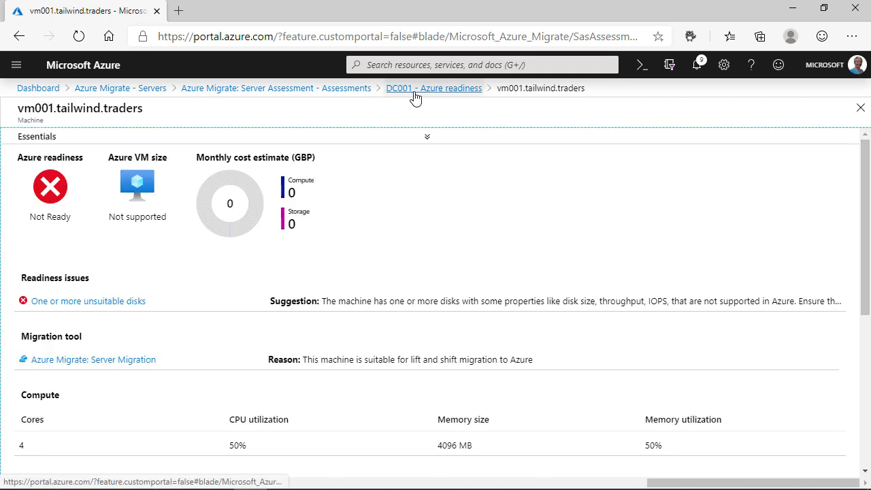
{"action": "left_click", "coordinate": [433, 87]}
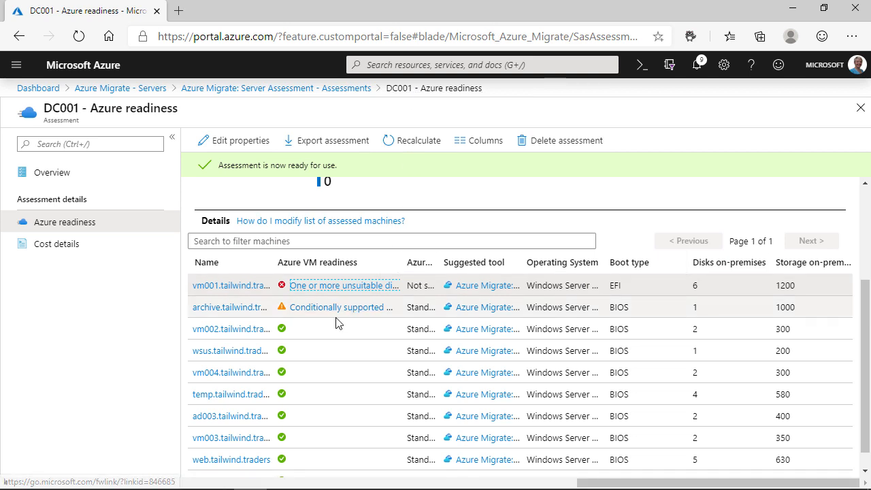
{"action": "left_click", "coordinate": [228, 308]}
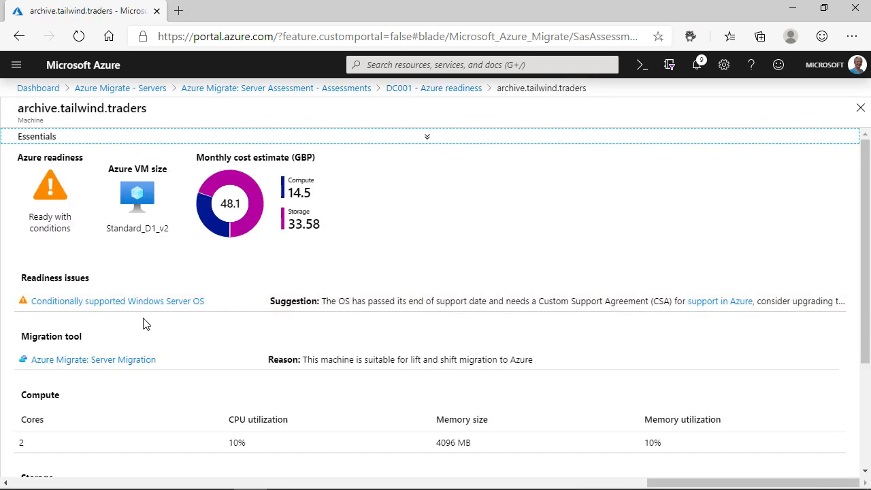
{"action": "mouse_move", "coordinate": [421, 318]}
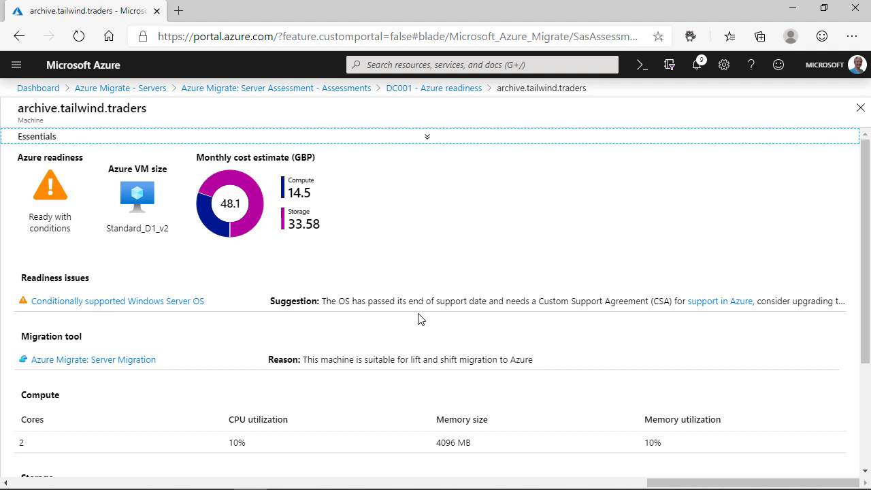
{"action": "left_click", "coordinate": [433, 87]}
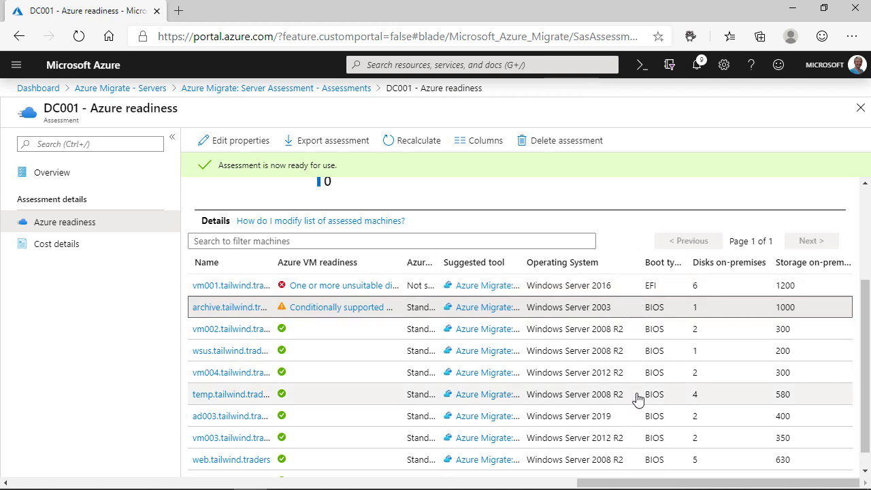
{"action": "mouse_move", "coordinate": [645, 469]}
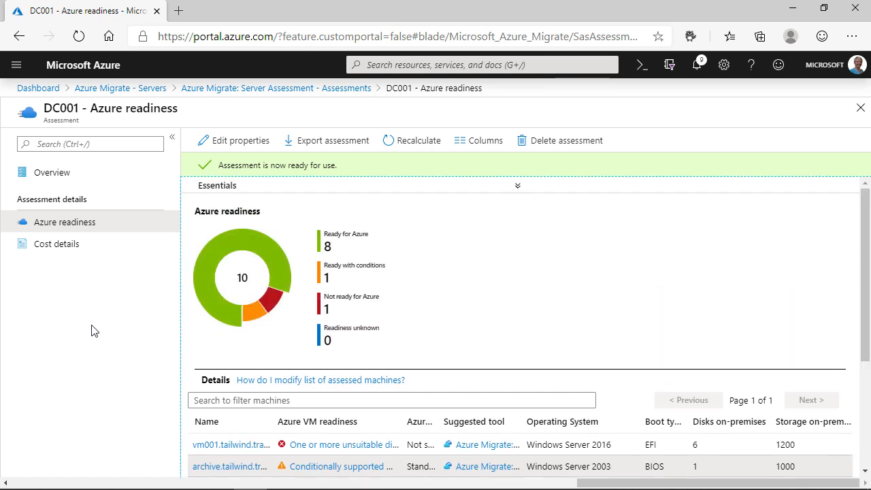
- Show DC001's cost details with the 442 GBP monthly compute and storage estimate
{"action": "left_click", "coordinate": [58, 243]}
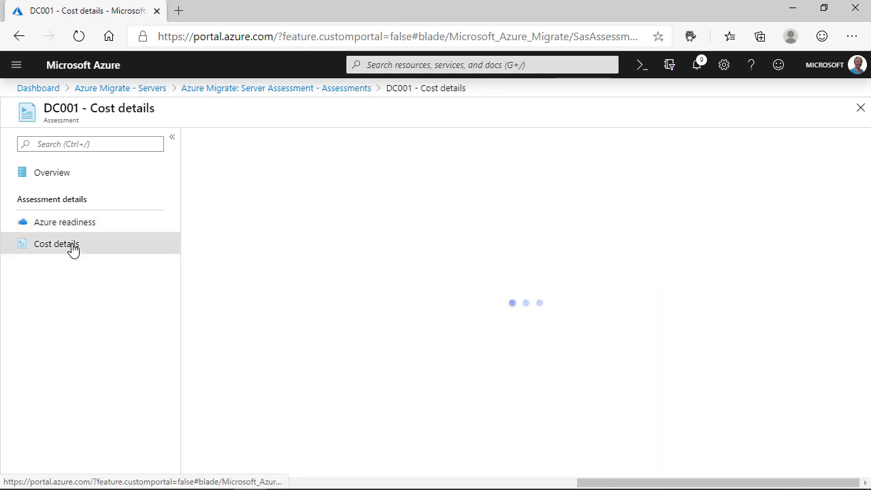
{"action": "left_click", "coordinate": [57, 243]}
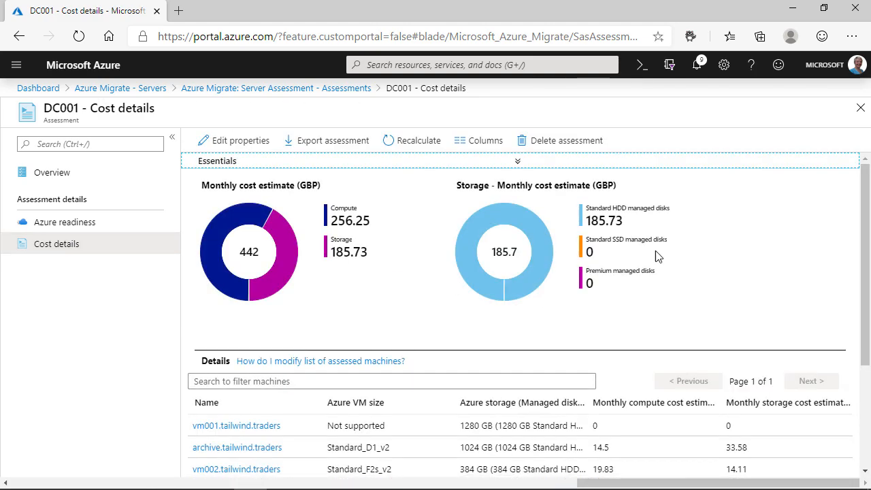